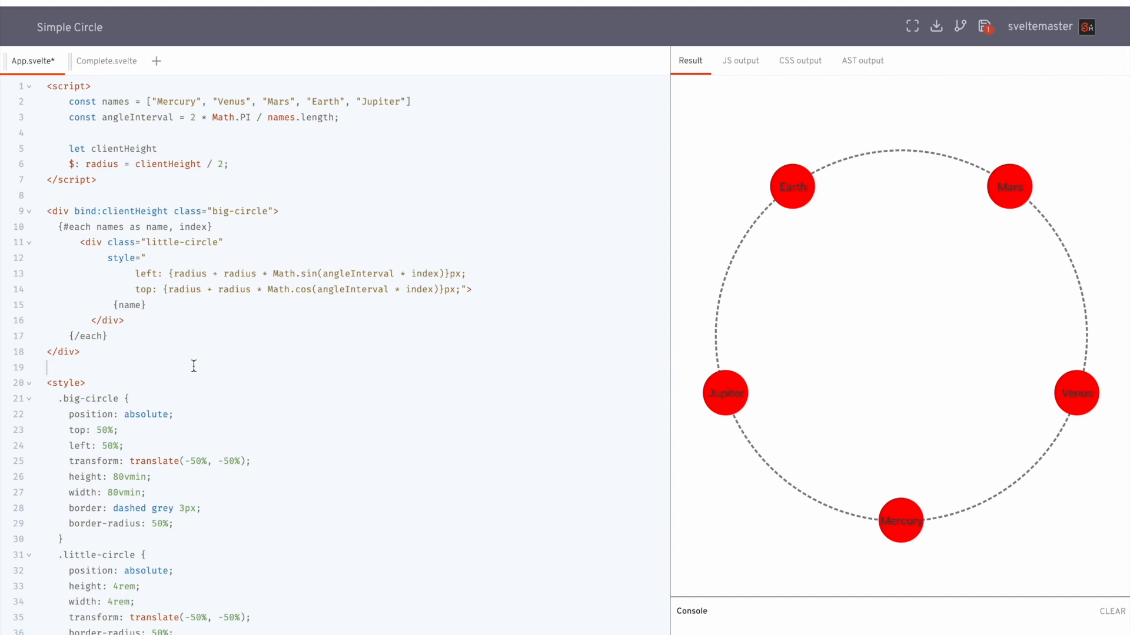
pyautogui.moveTo(784, 275)
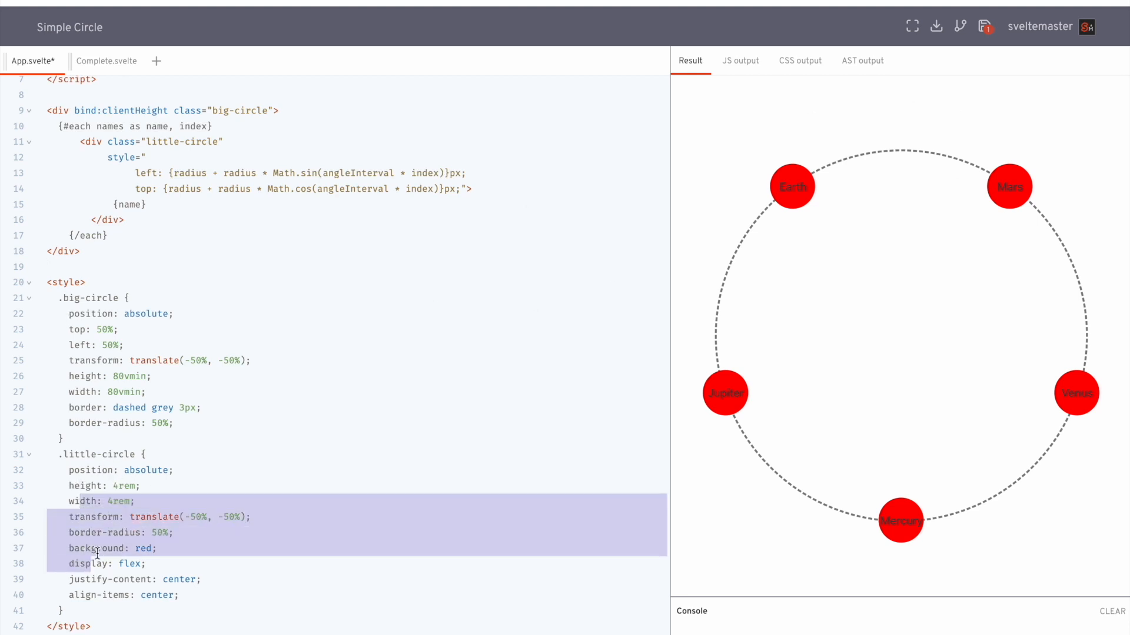
# - Highlight the angleInterval calculation before adding a sixth entry to the names array
pyautogui.click(137, 516)
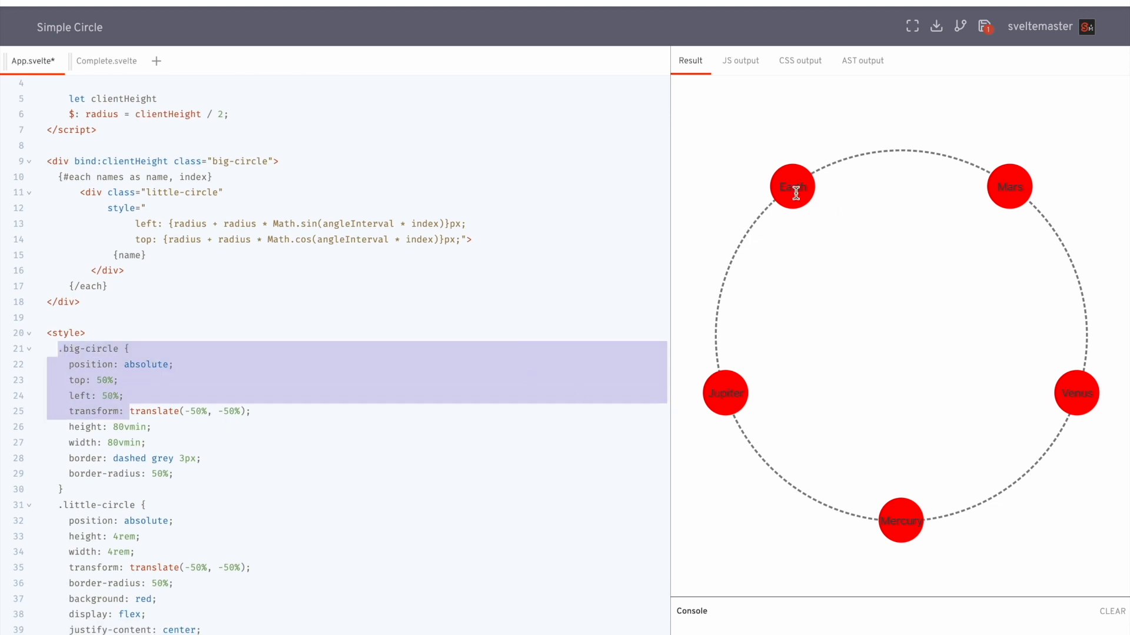
pyautogui.moveTo(798, 182)
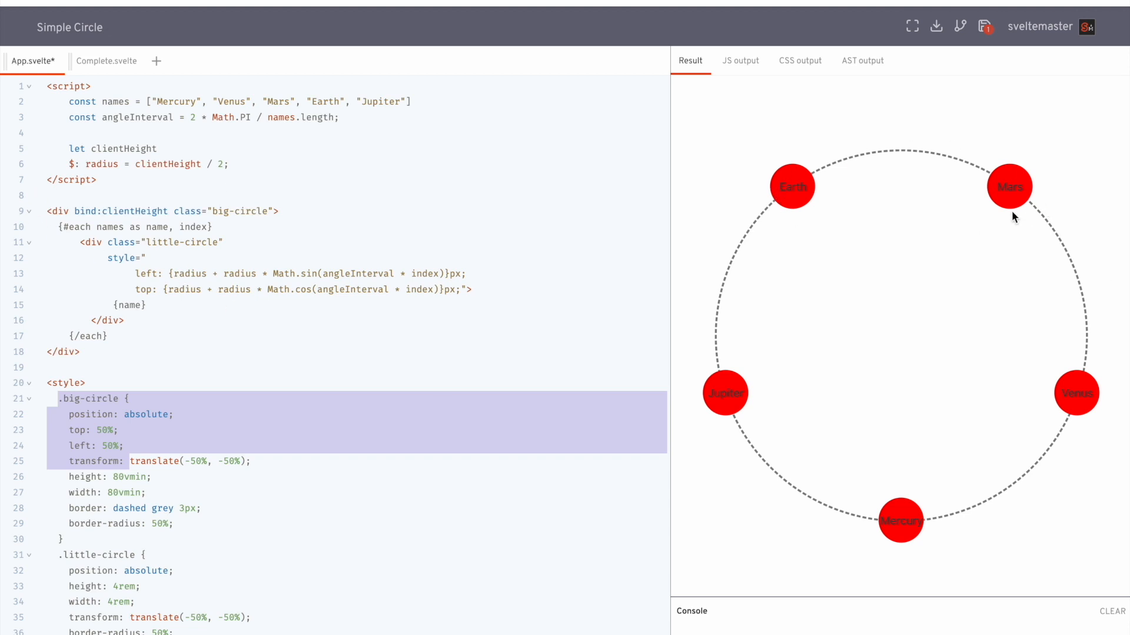
pyautogui.moveTo(1064, 310)
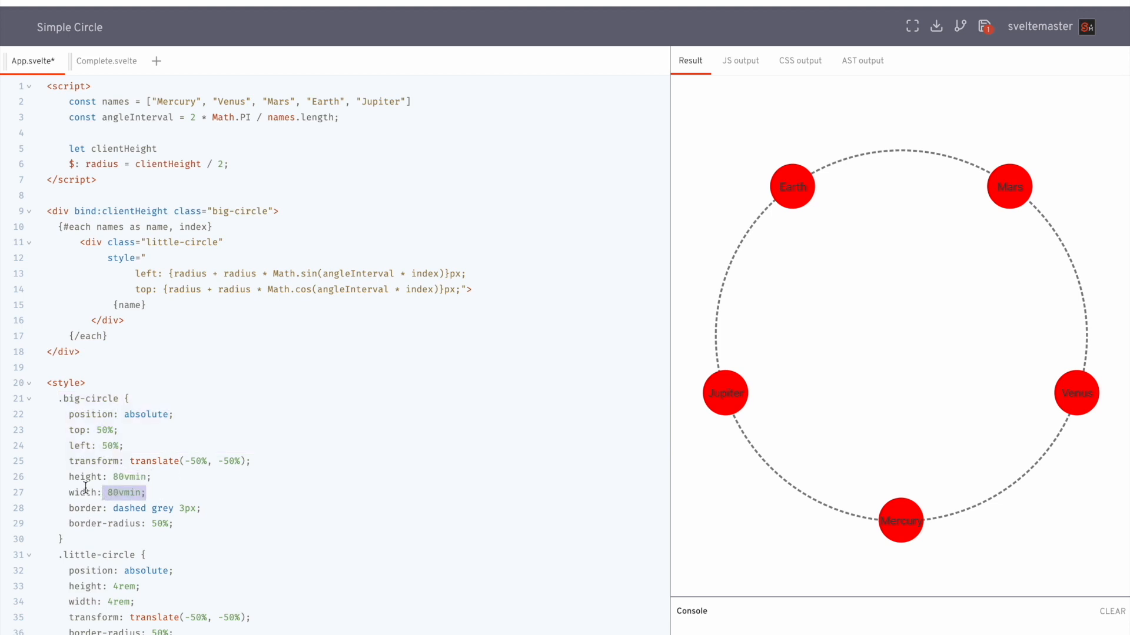
pyautogui.moveTo(870, 120)
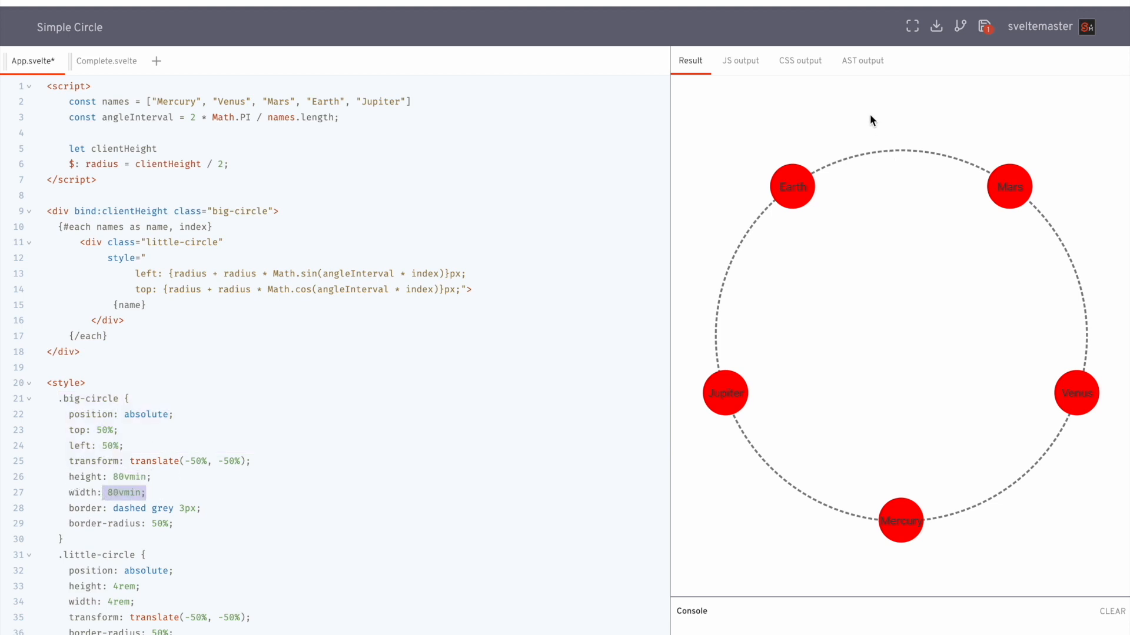
pyautogui.moveTo(670, 253)
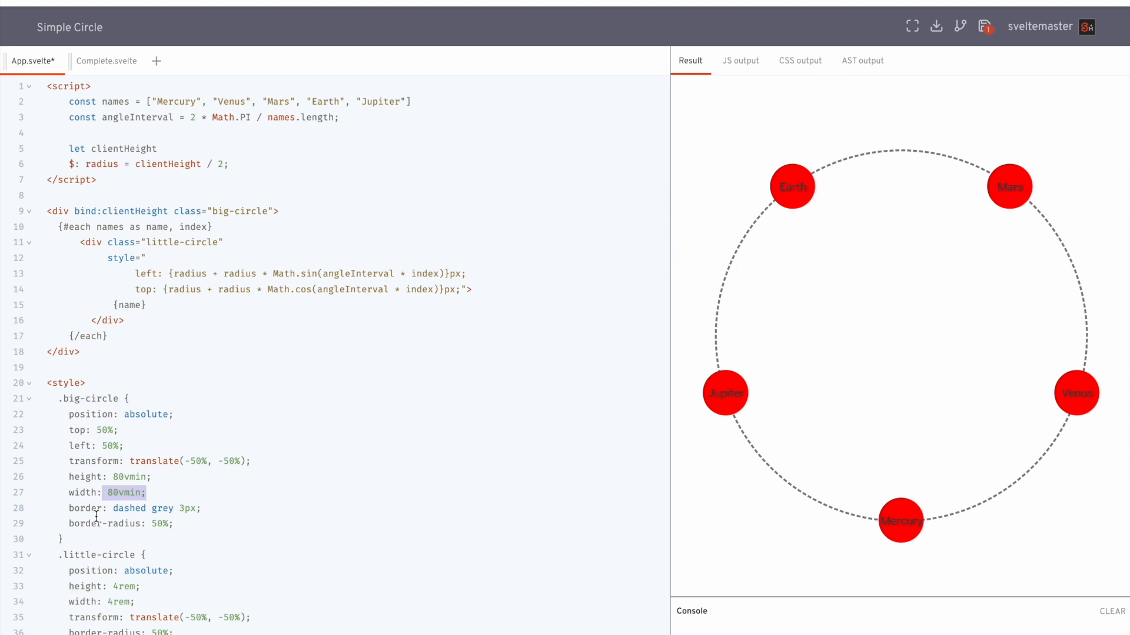
pyautogui.moveTo(813, 173)
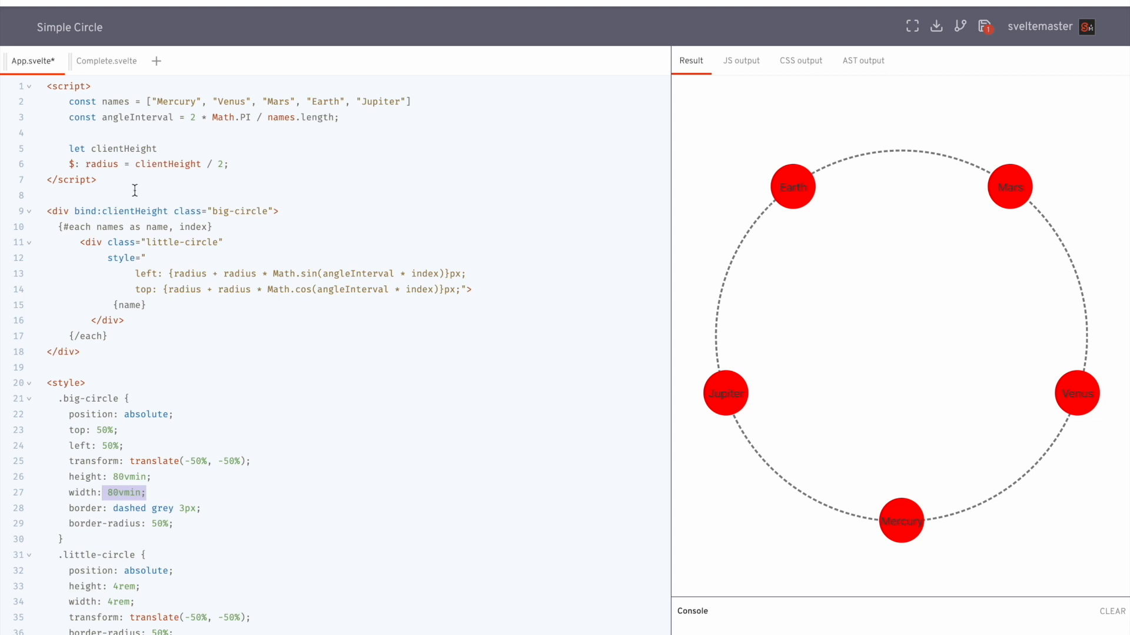
pyautogui.moveTo(148, 155)
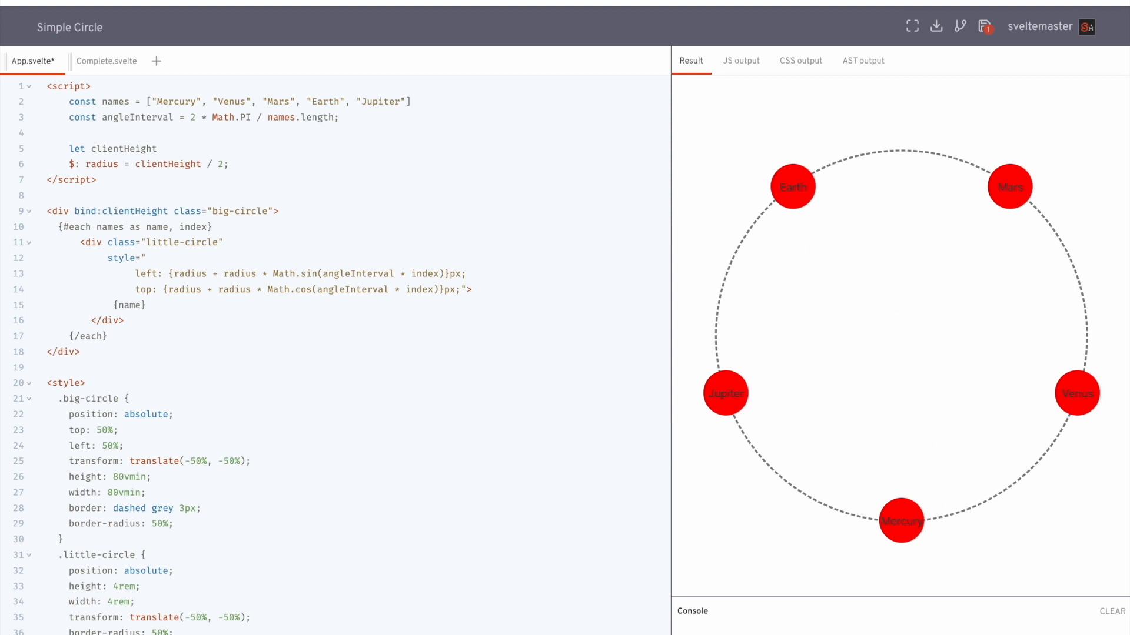
pyautogui.moveTo(94, 149); pyautogui.dragTo(229, 164)
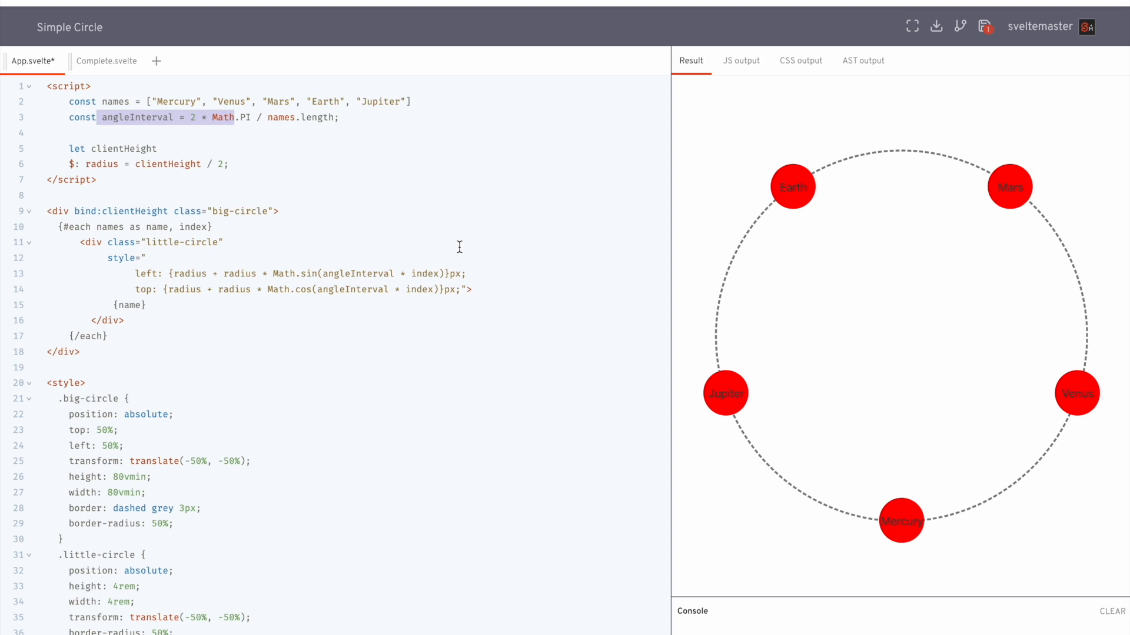
pyautogui.moveTo(337, 339)
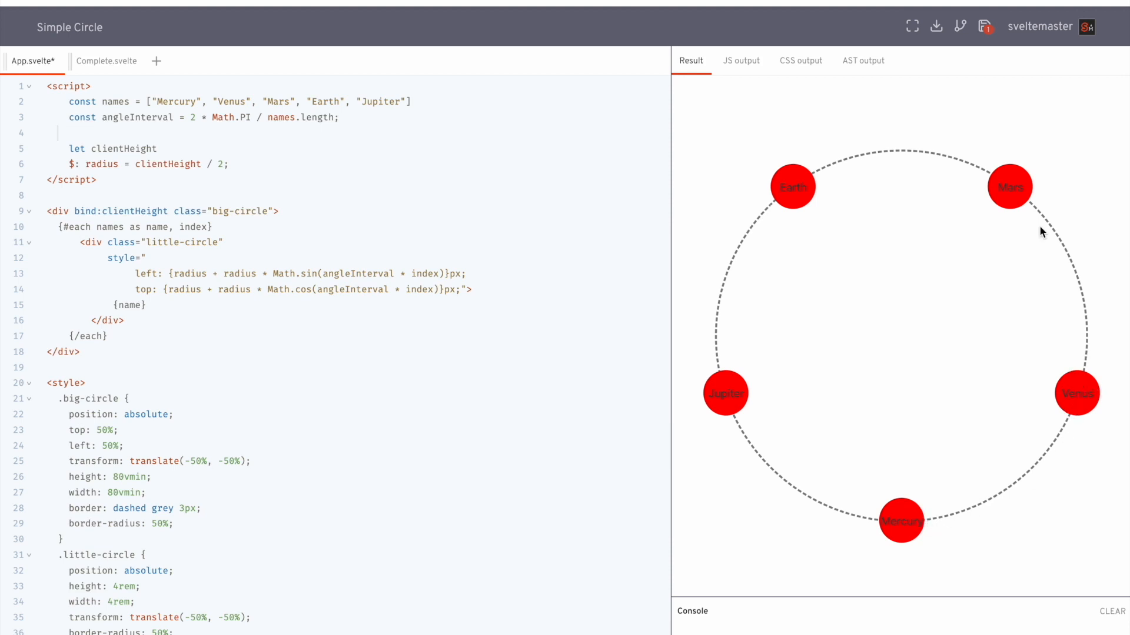
pyautogui.moveTo(818, 131)
pyautogui.write(', "Pl')
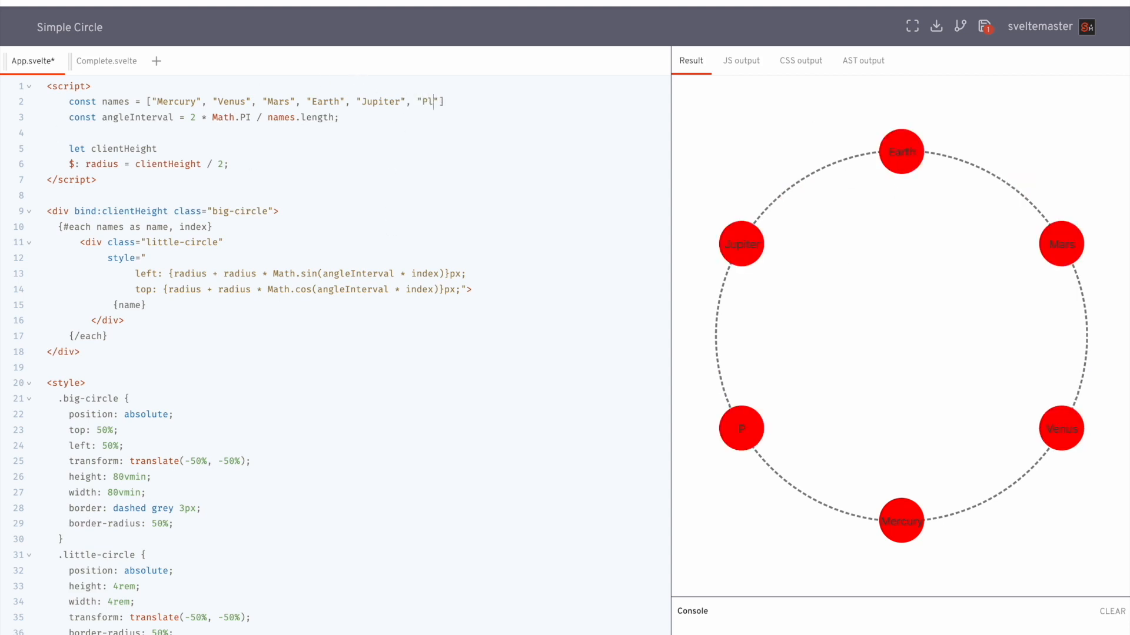
# - Finish the sixth names entry as 'Pluto' so six circles space around the ring
pyautogui.write('uto')
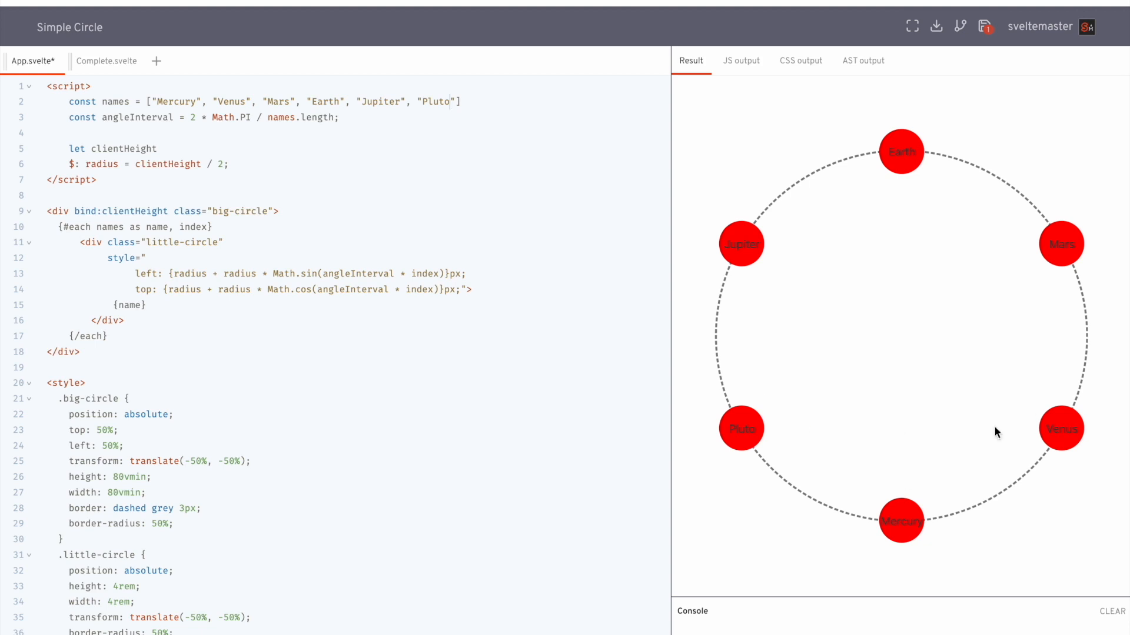
pyautogui.moveTo(544, 157)
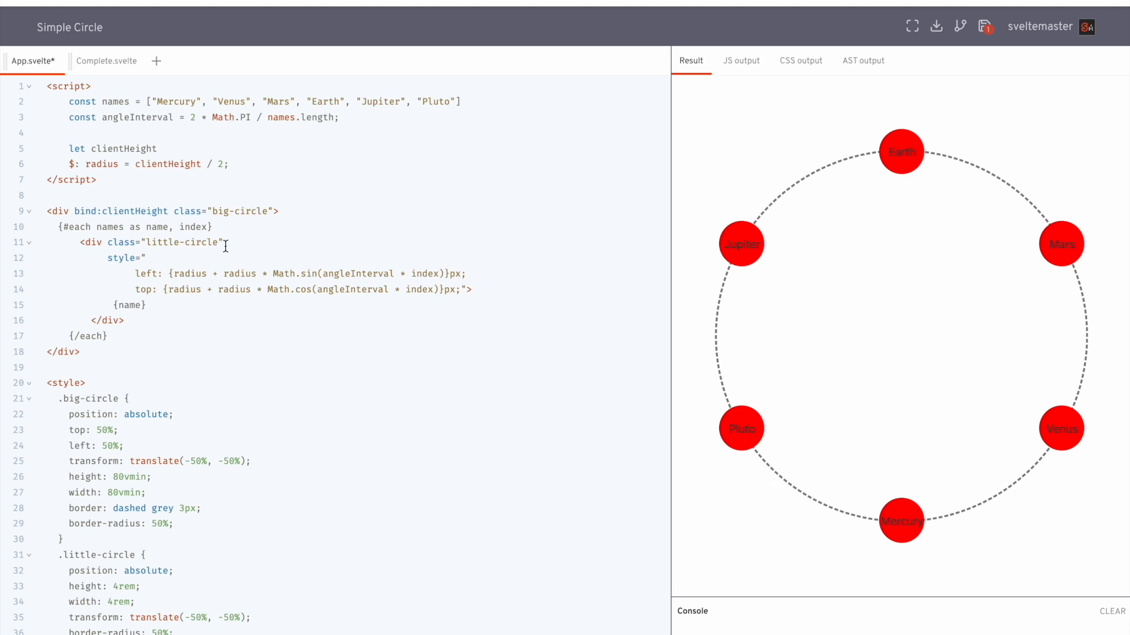
pyautogui.moveTo(115, 161)
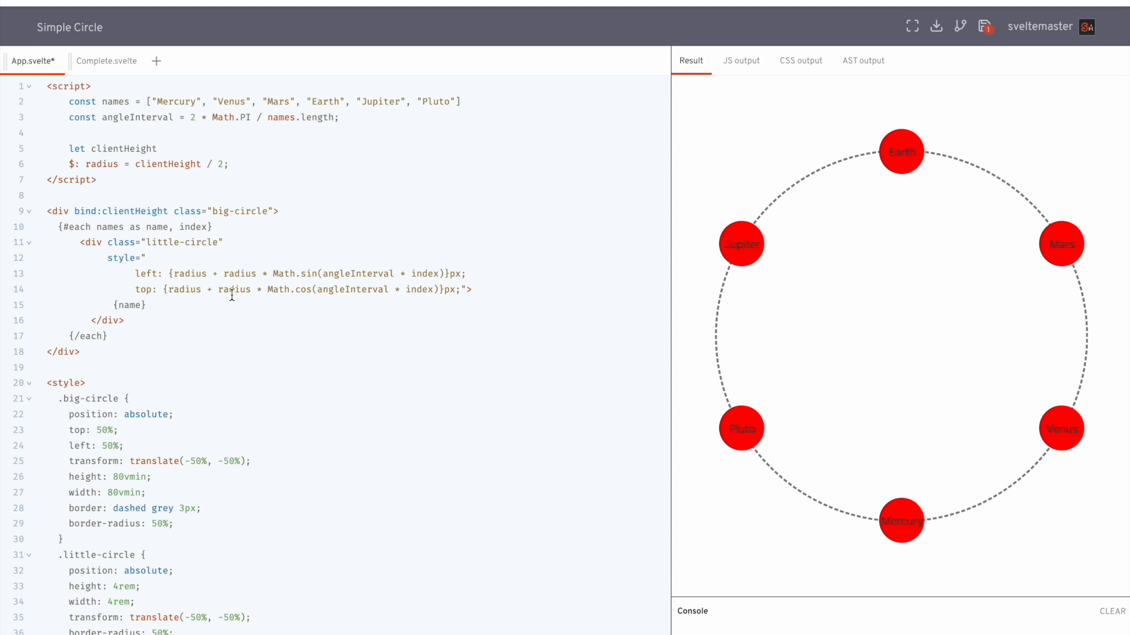
# - Highlight the angle term in the left formula and begin an {angleInterval * } expression beside {name}
pyautogui.moveTo(224, 273); pyautogui.dragTo(348, 273)
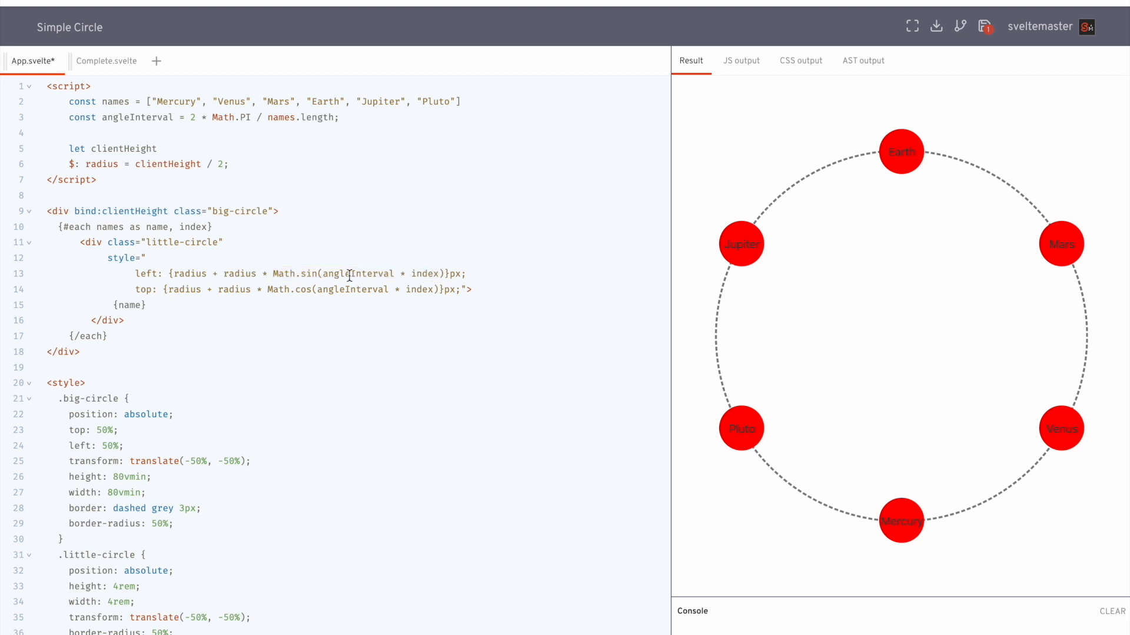
pyautogui.moveTo(322, 274); pyautogui.dragTo(438, 274)
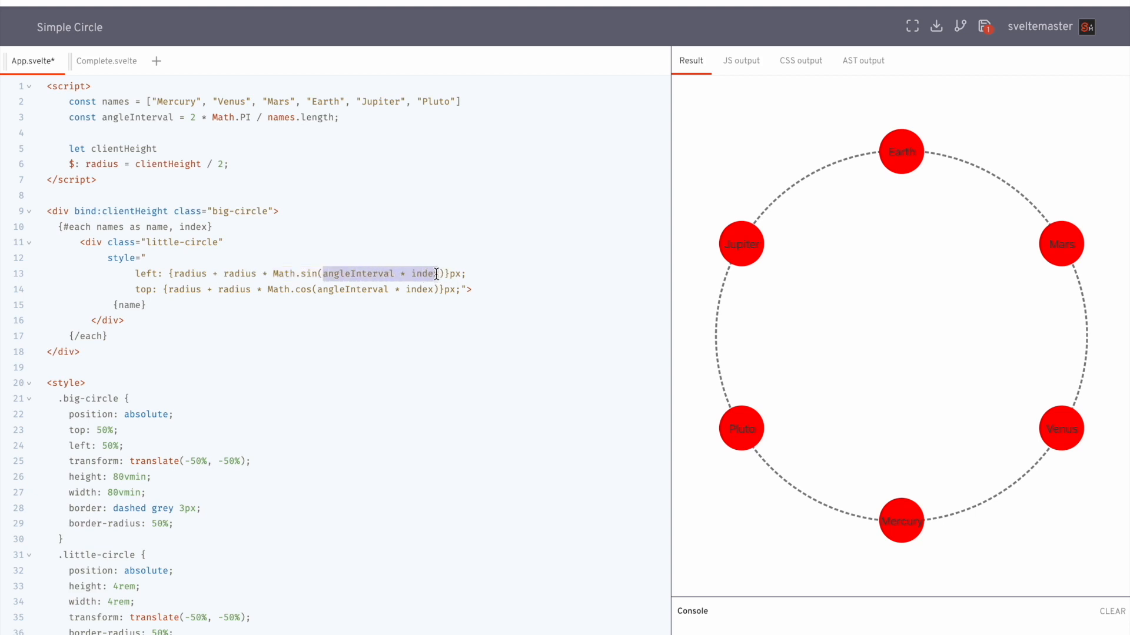
pyautogui.moveTo(180, 317)
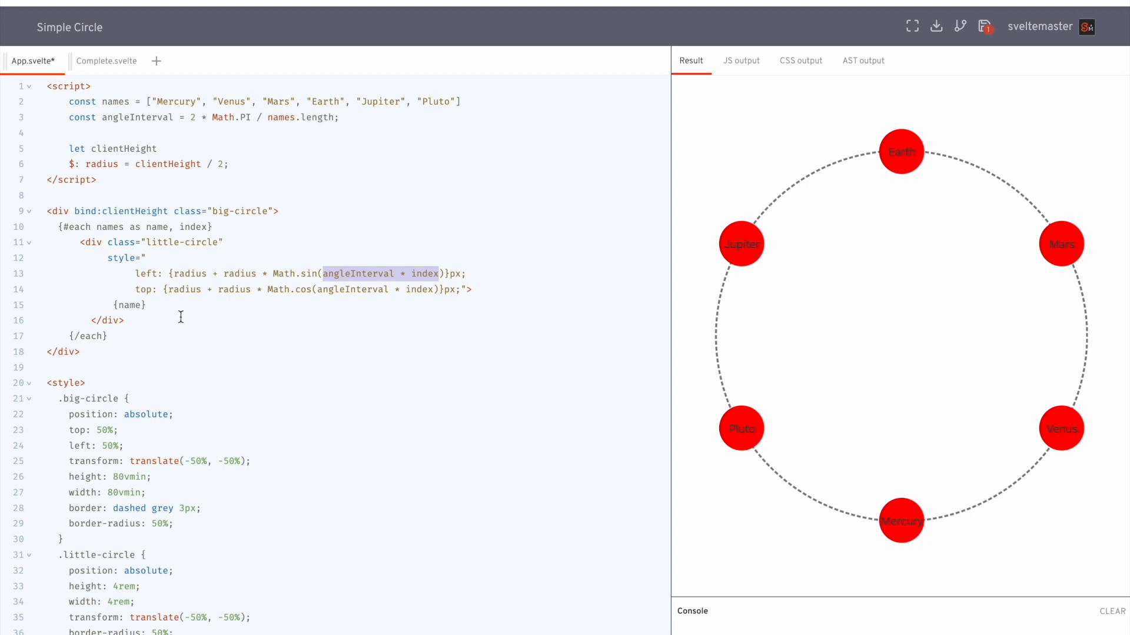
pyautogui.write('{angleInterval *')
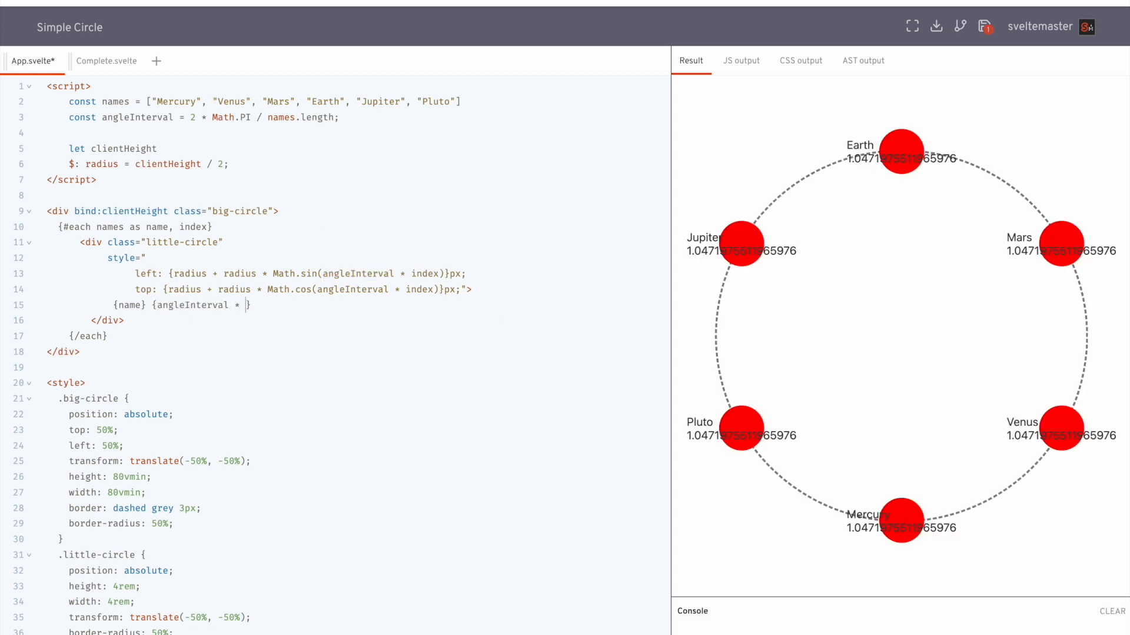
# - Complete the label as {angleInterval * index}, then point out Venus's angle value and Math.cos
pyautogui.write('index')
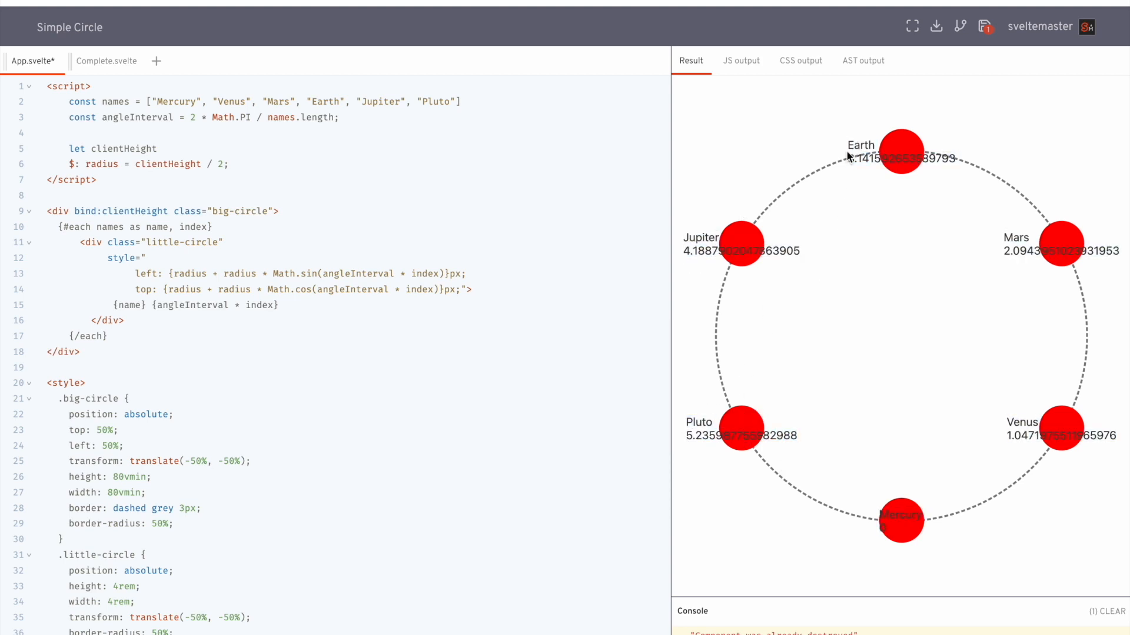
pyautogui.moveTo(904, 507)
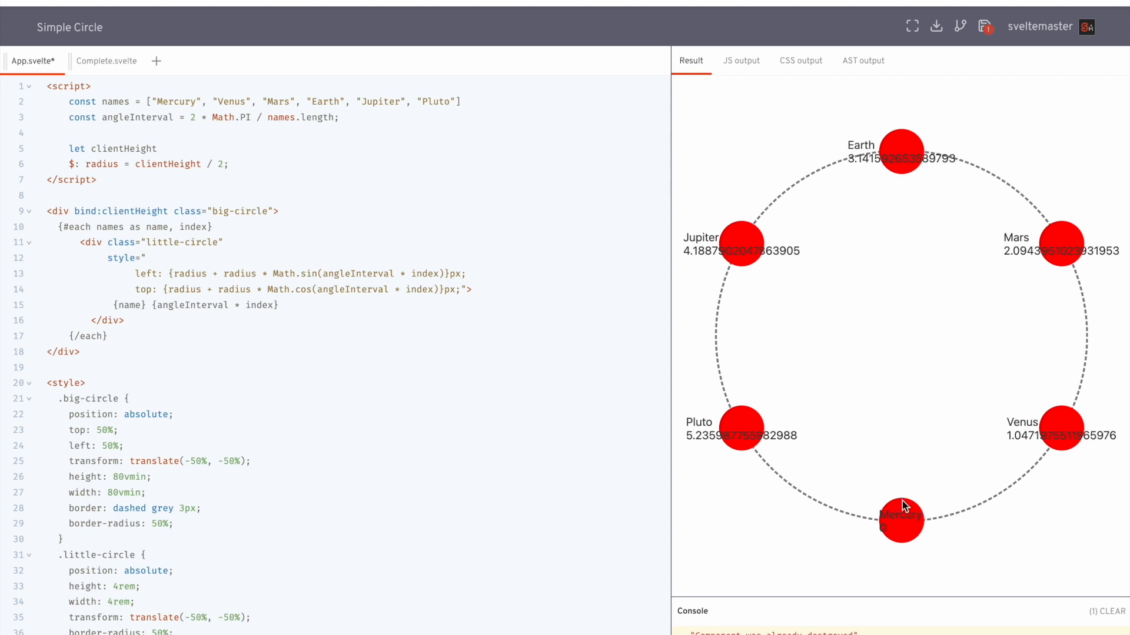
pyautogui.moveTo(1074, 216)
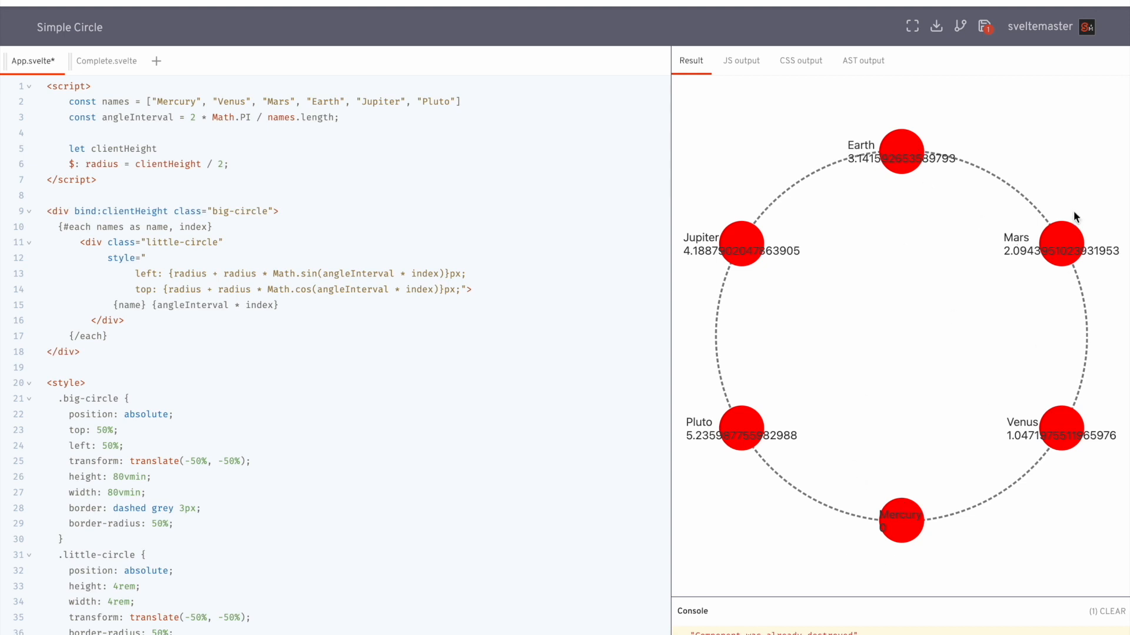
pyautogui.moveTo(856, 563)
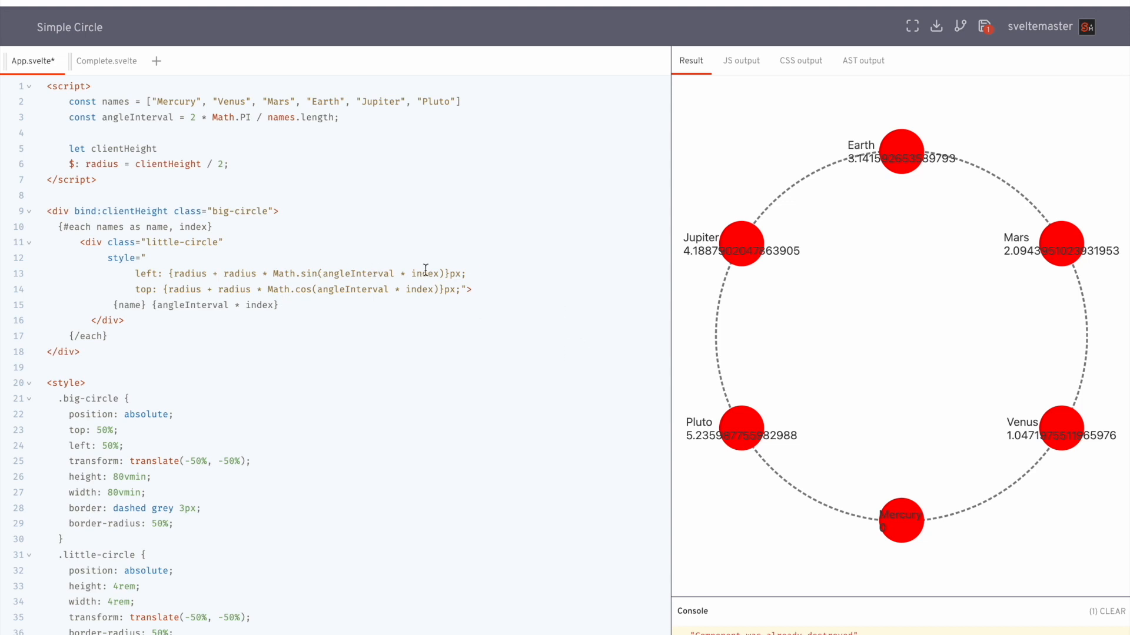
pyautogui.doubleClick(1037, 435)
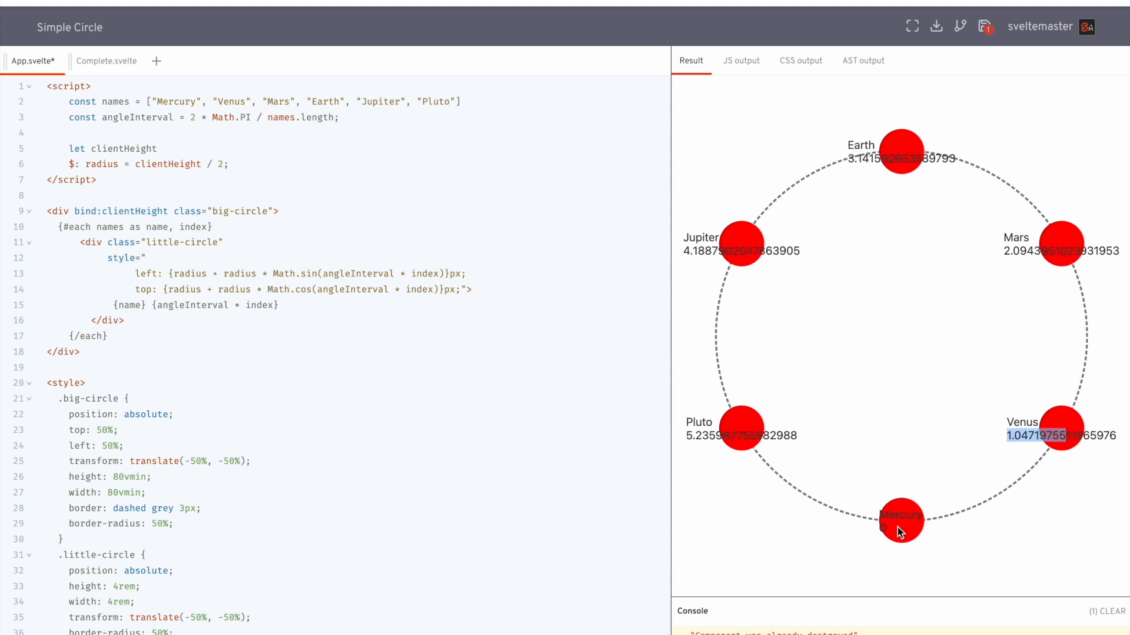
pyautogui.moveTo(891, 540)
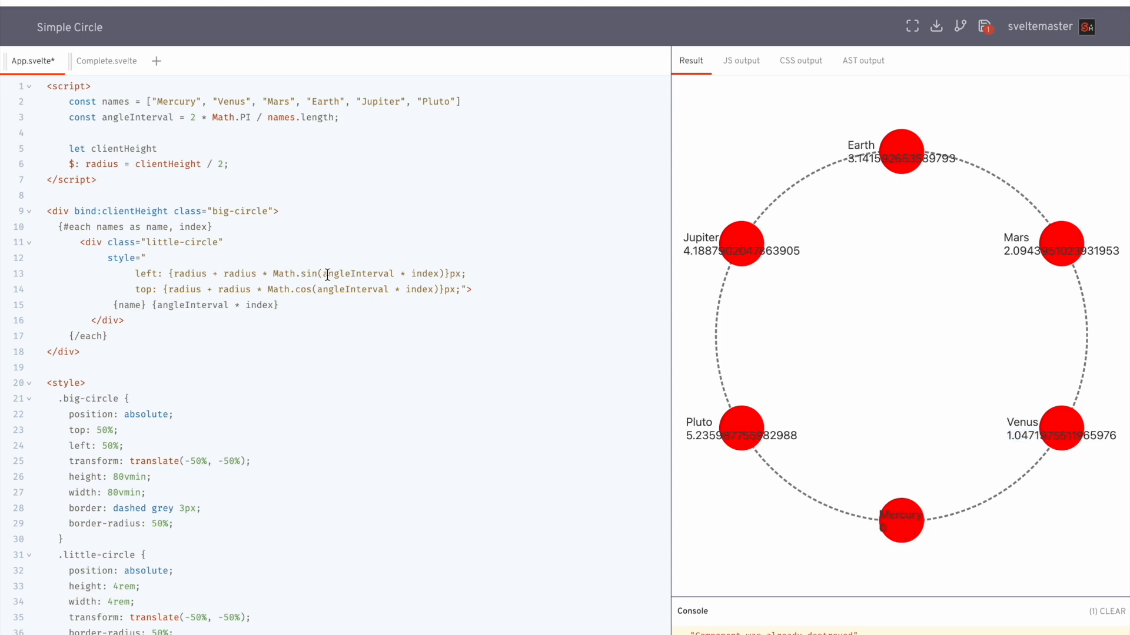
pyautogui.doubleClick(382, 273)
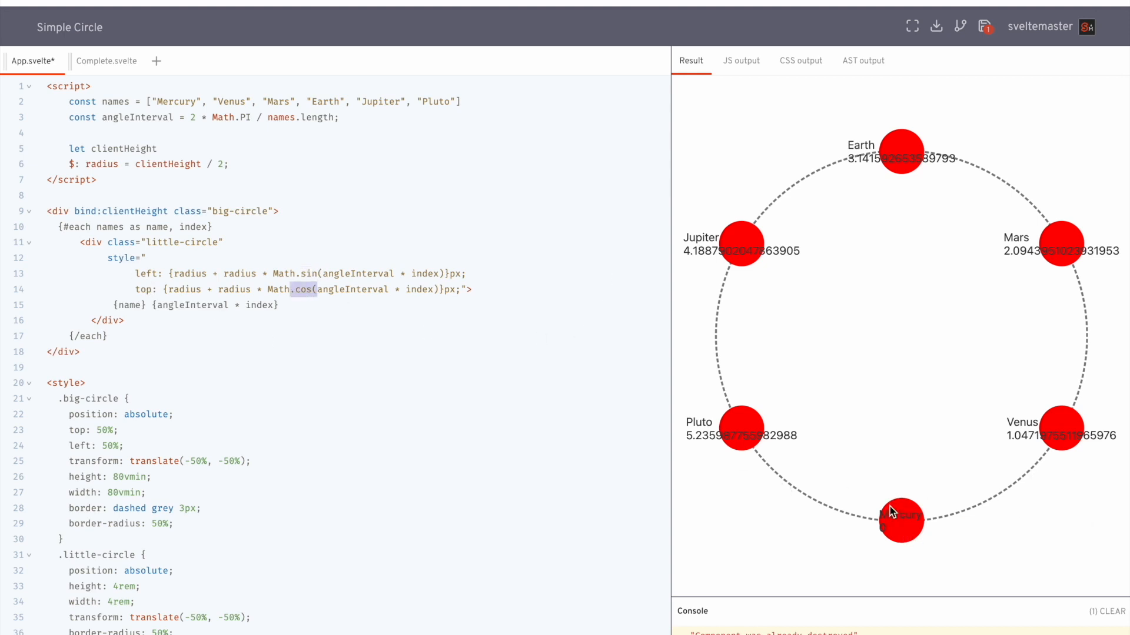
pyautogui.moveTo(626, 498)
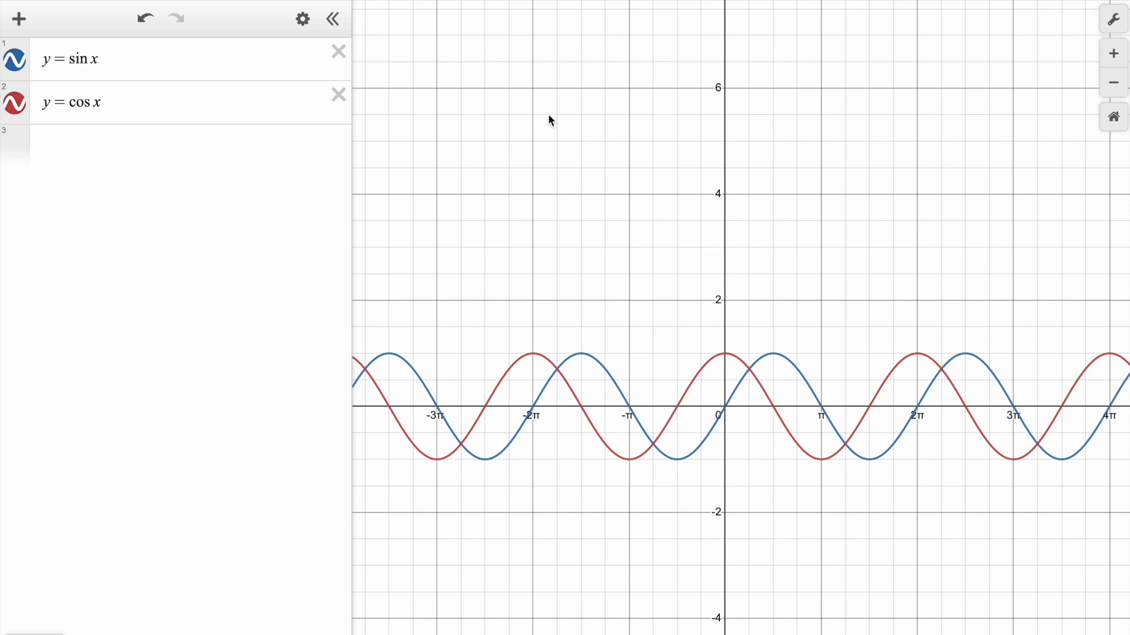
pyautogui.moveTo(769, 371)
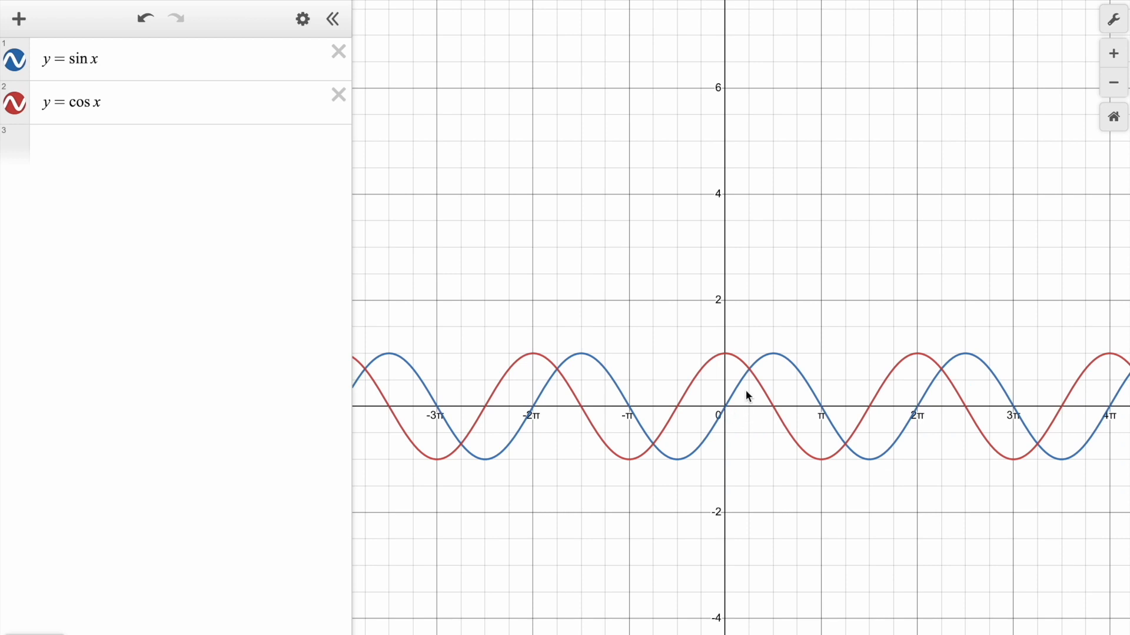
pyautogui.moveTo(762, 367)
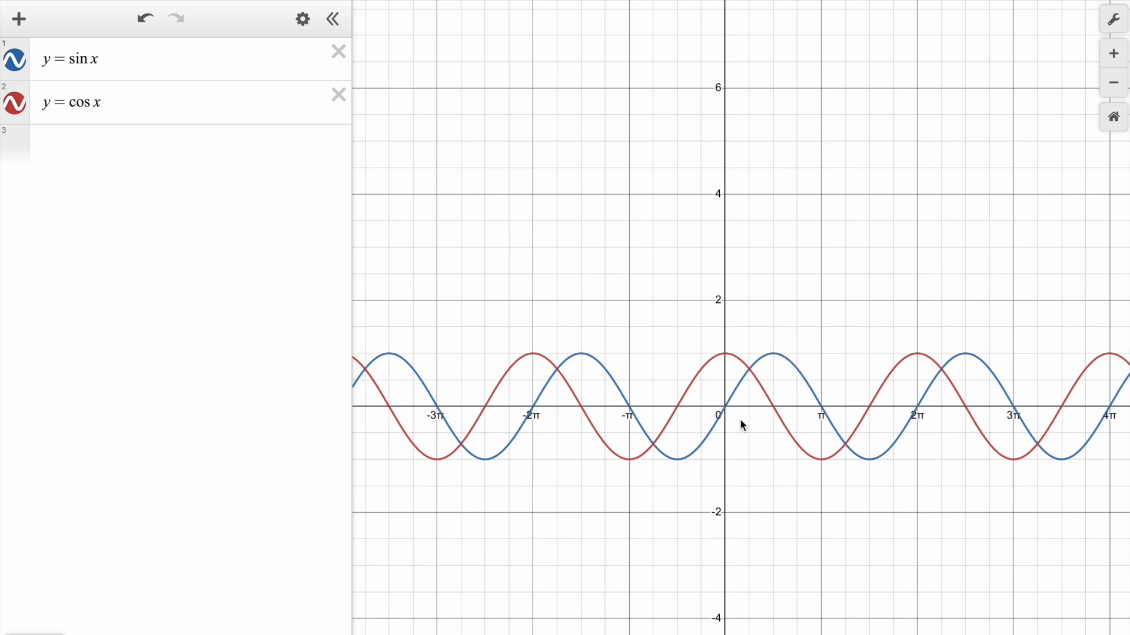
pyautogui.moveTo(706, 418)
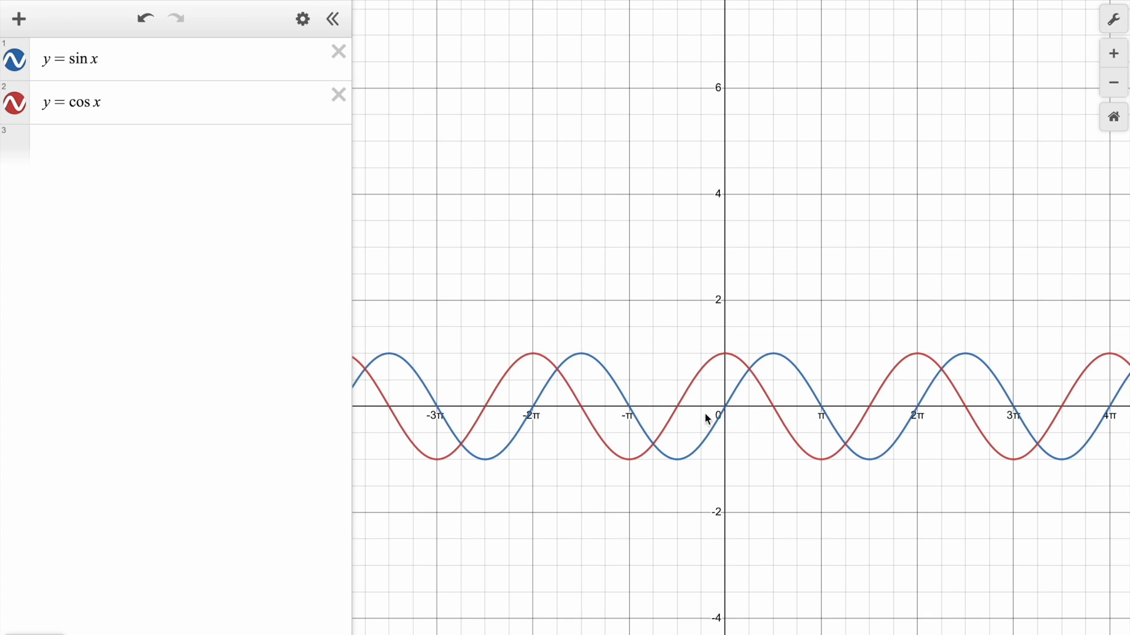
pyautogui.moveTo(947, 430)
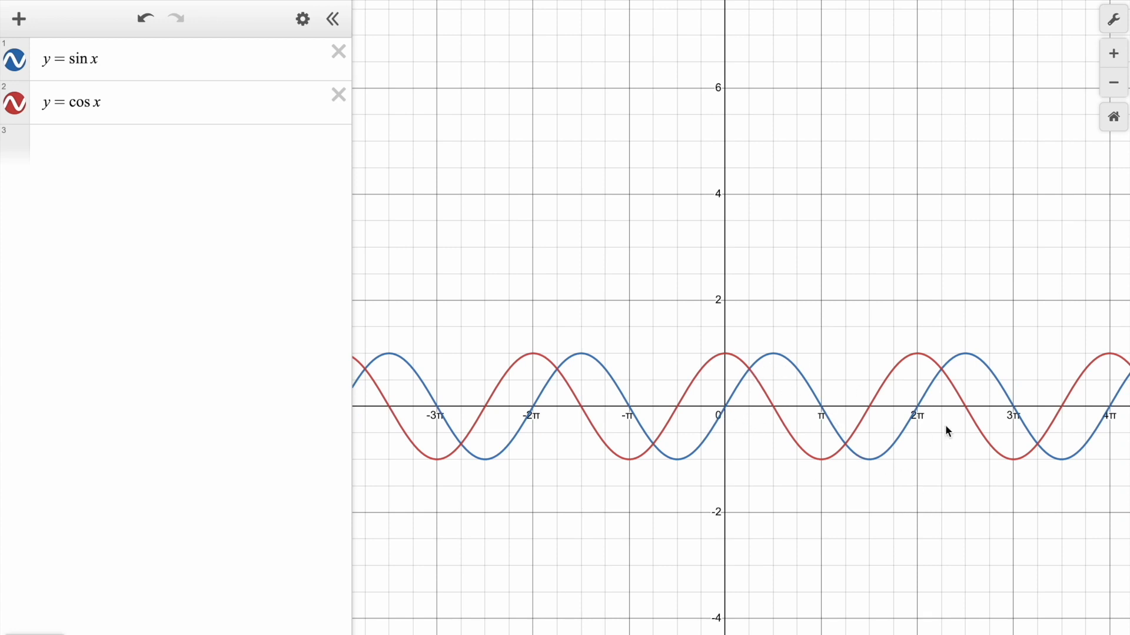
pyautogui.moveTo(837, 407)
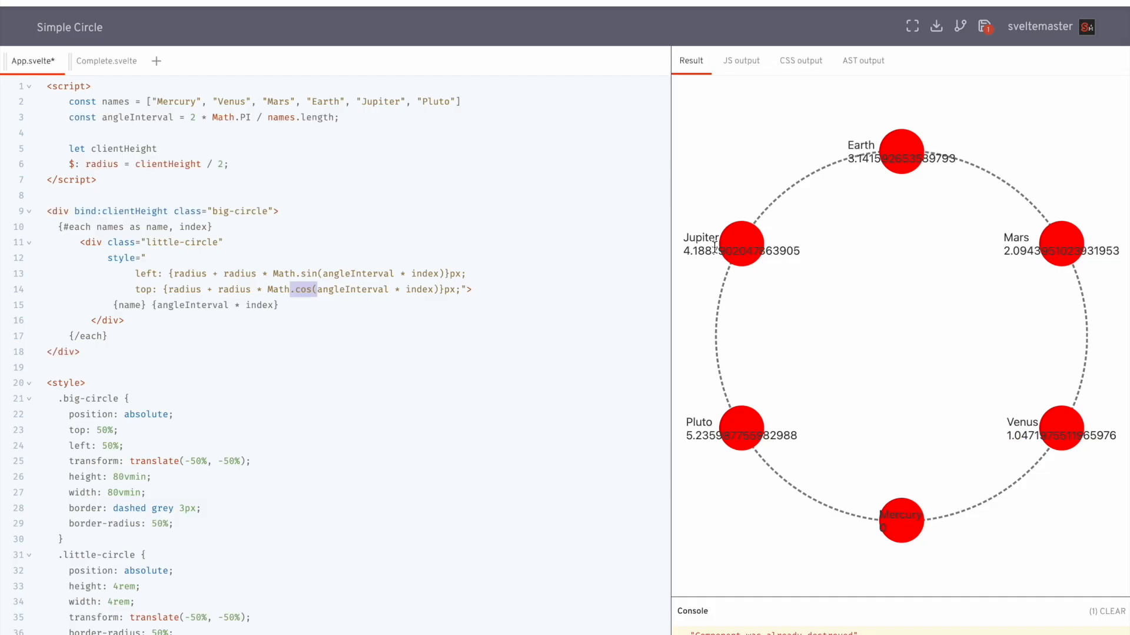
pyautogui.moveTo(912, 532)
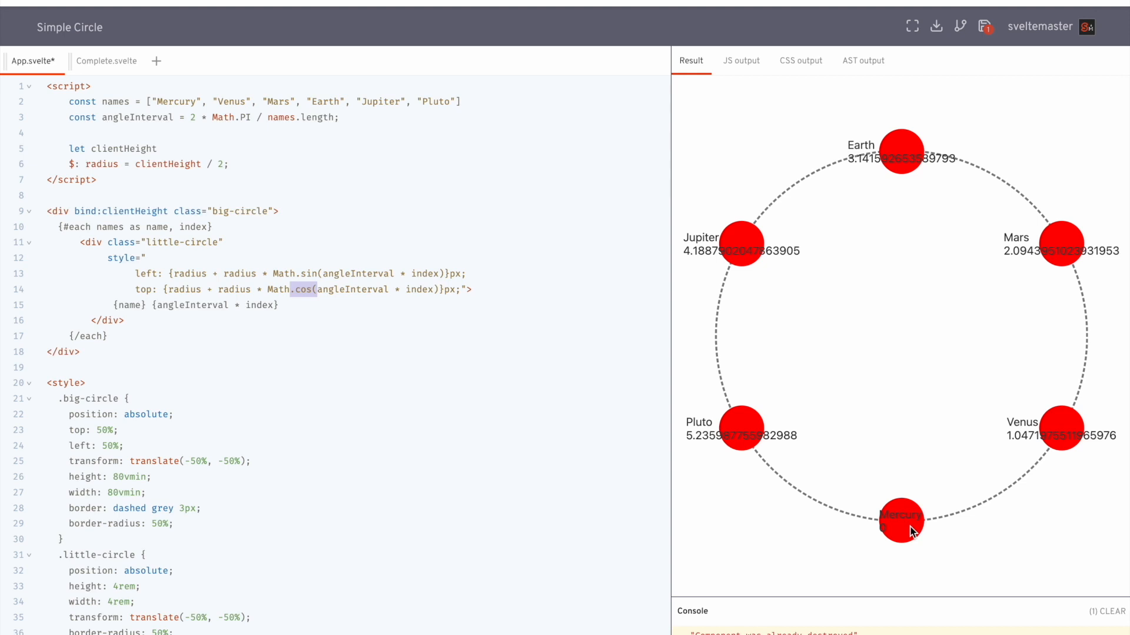
pyautogui.moveTo(877, 576)
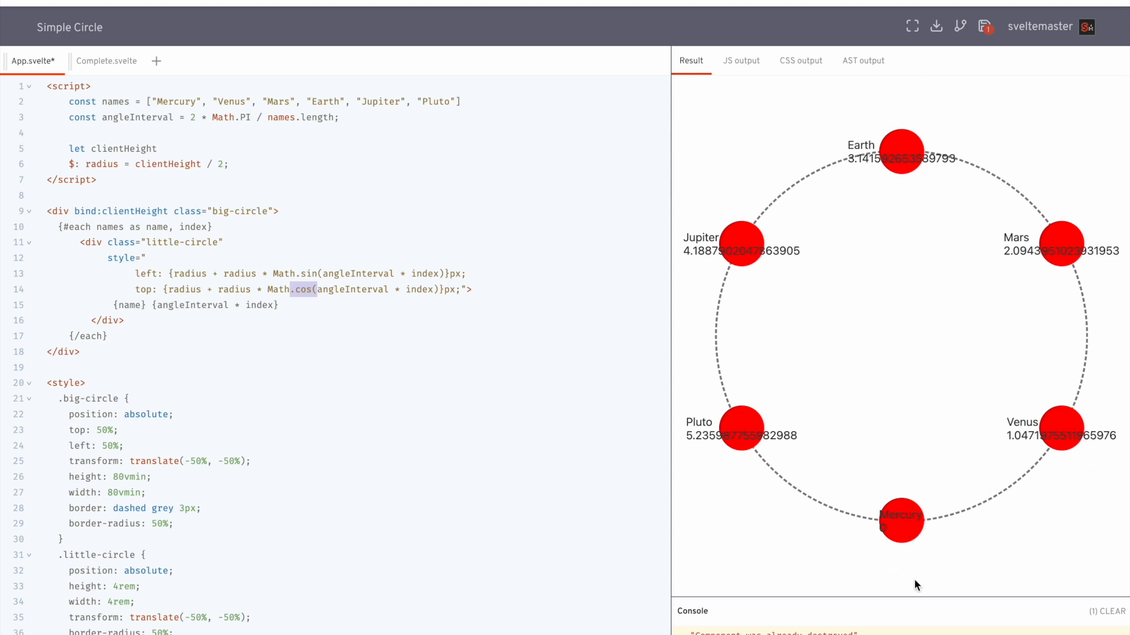
pyautogui.moveTo(1021, 472)
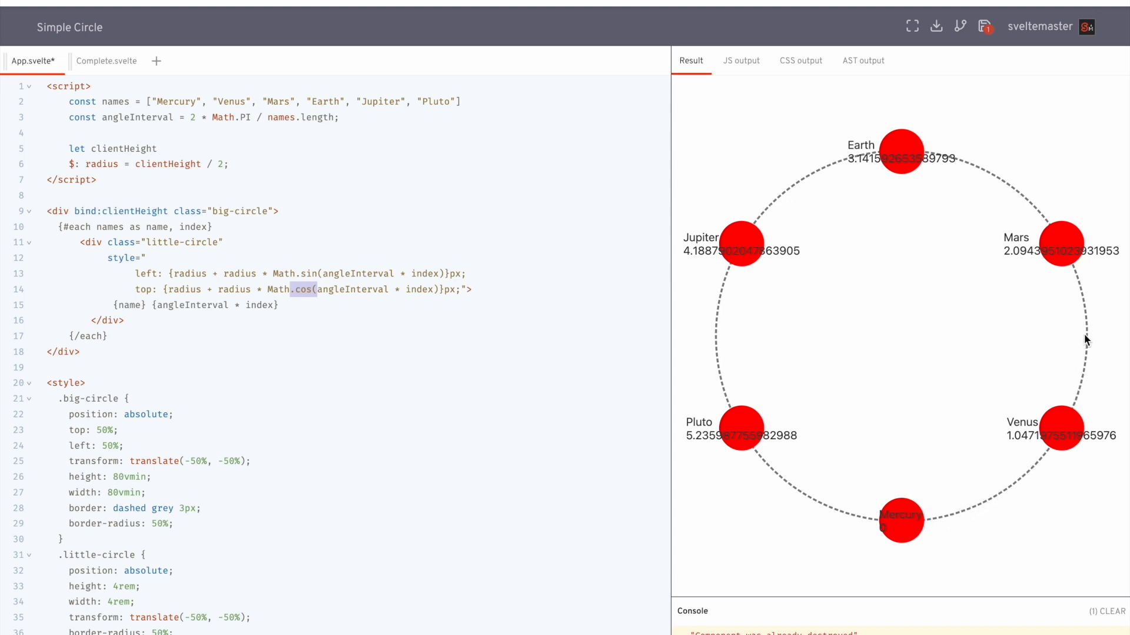
pyautogui.moveTo(1069, 255)
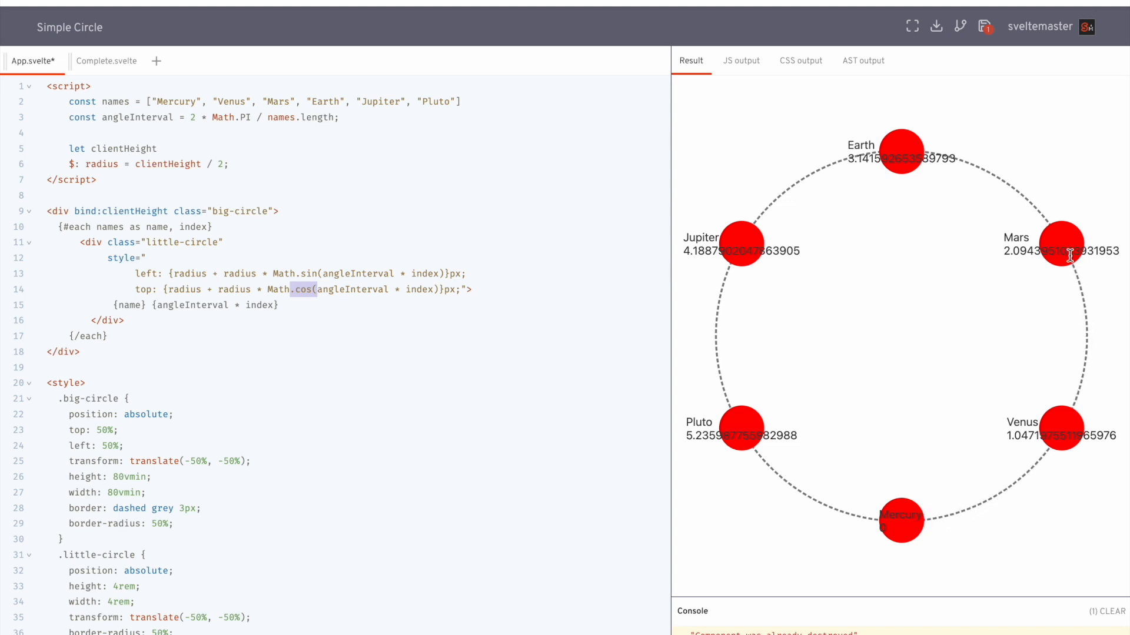
pyautogui.moveTo(946, 151)
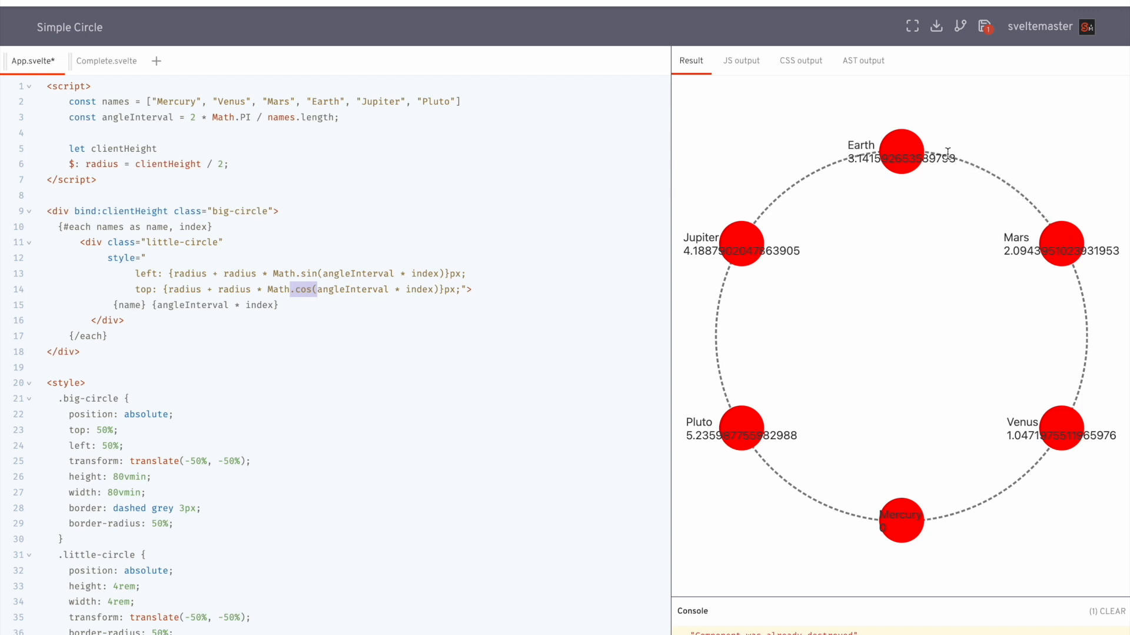
pyautogui.moveTo(748, 238)
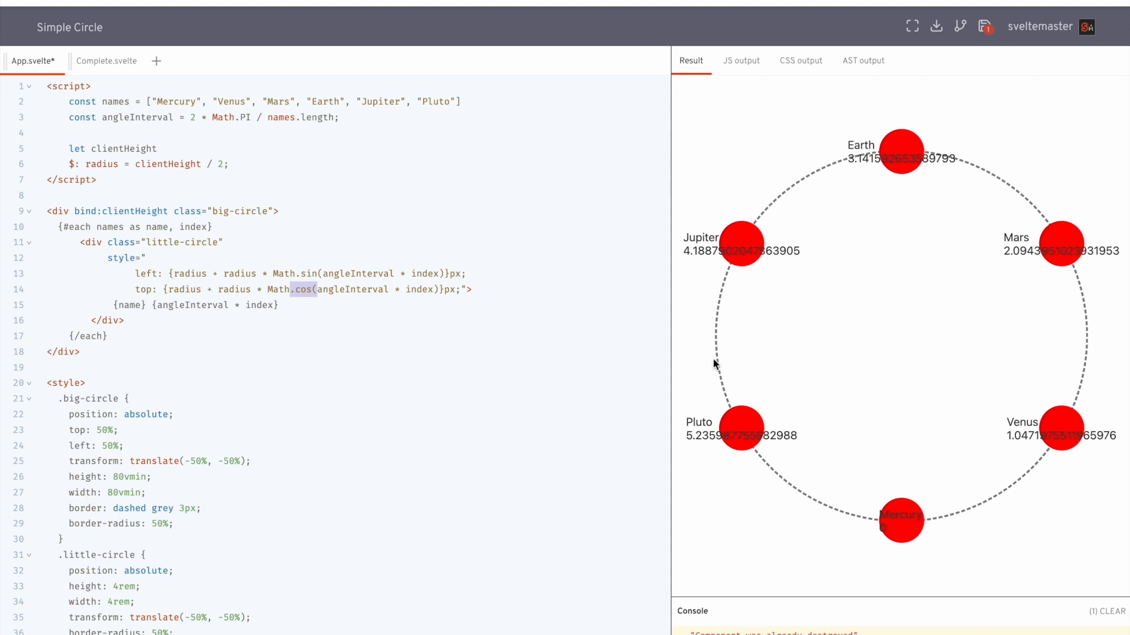
pyautogui.moveTo(826, 522)
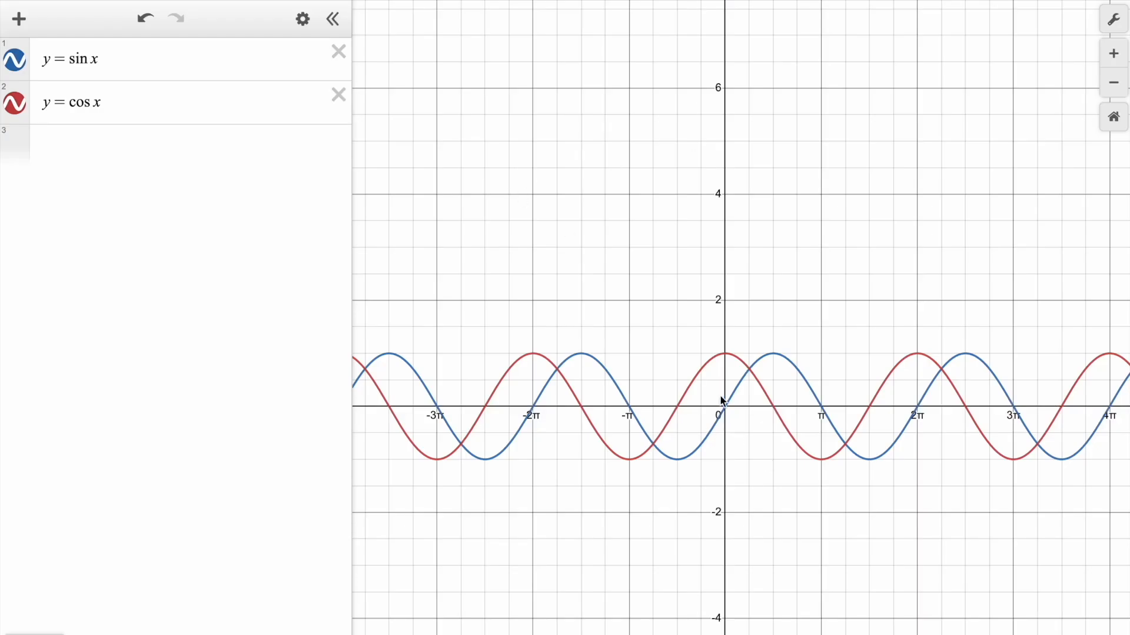
pyautogui.moveTo(771, 374)
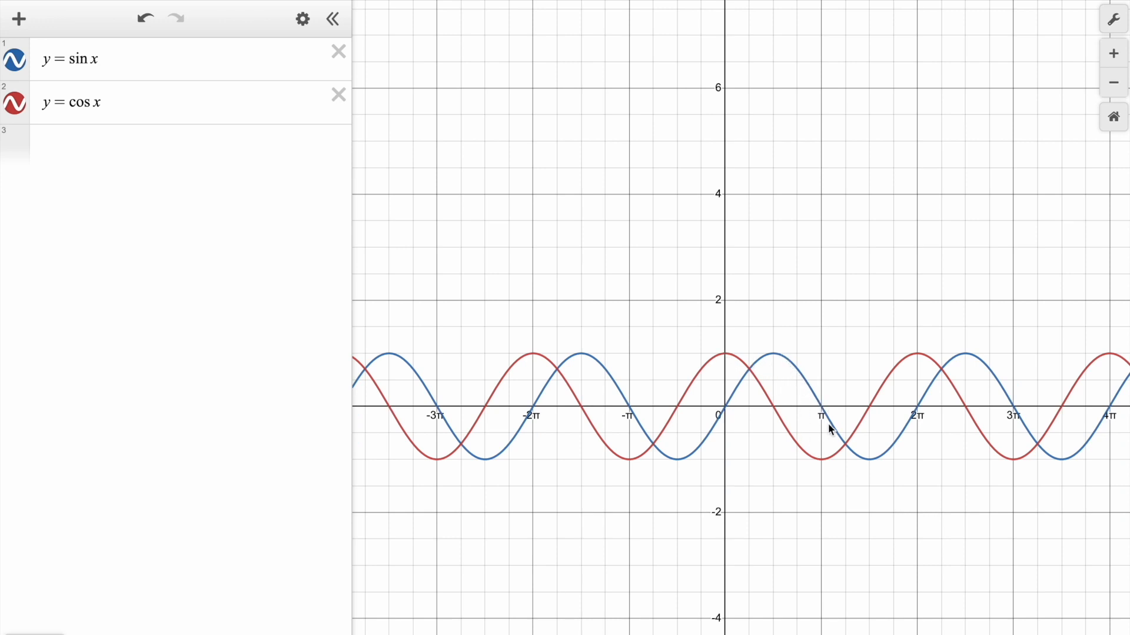
pyautogui.moveTo(830, 469)
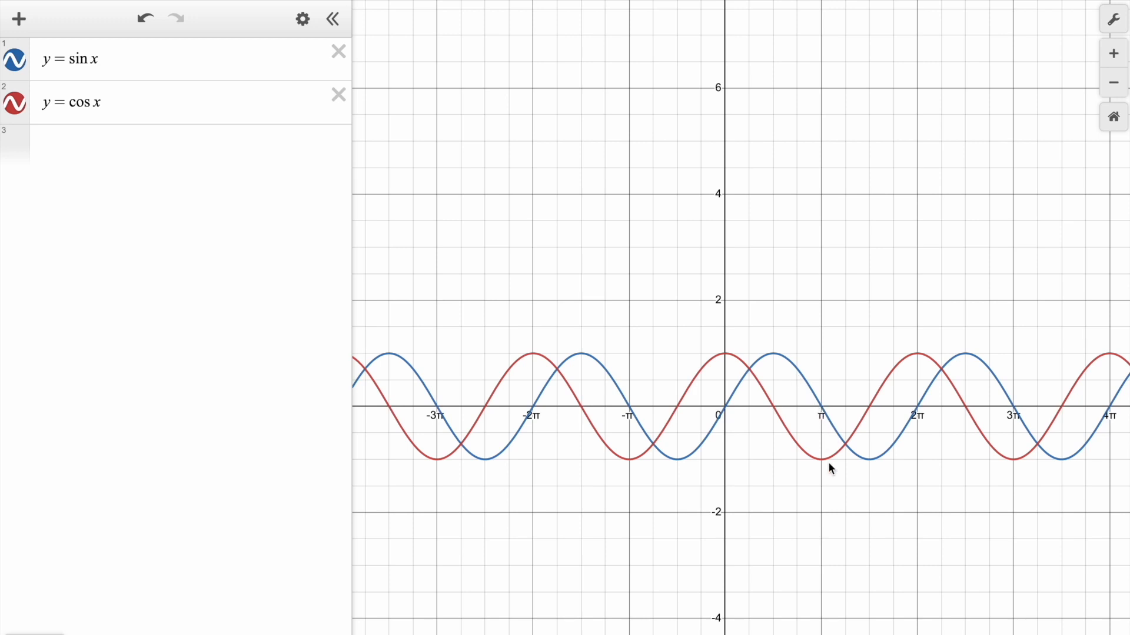
pyautogui.moveTo(894, 444)
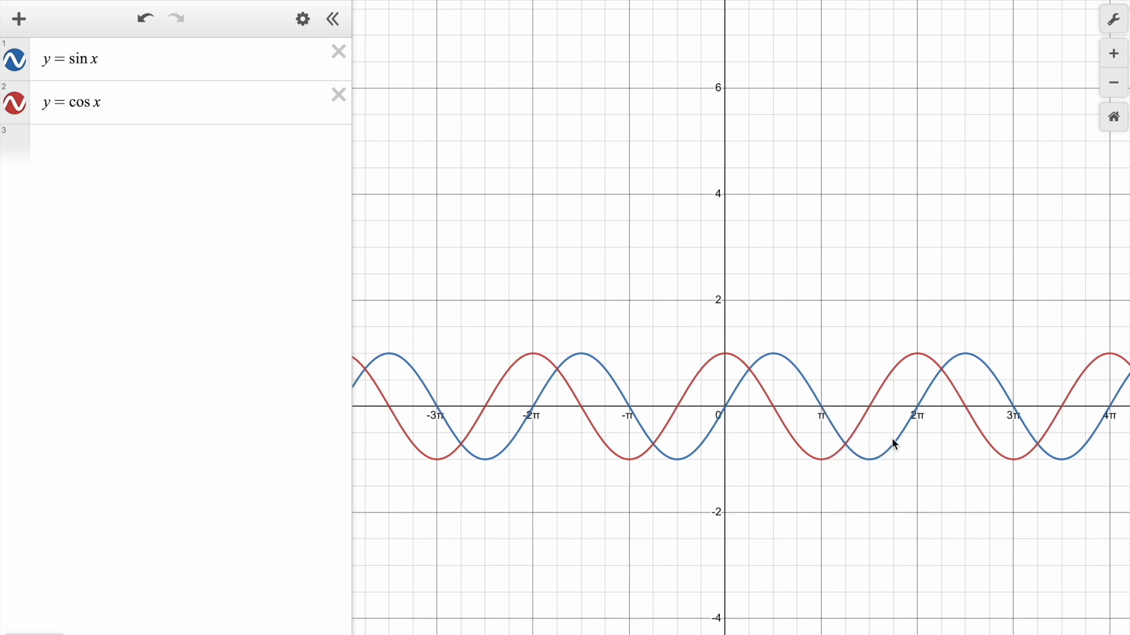
pyautogui.moveTo(851, 330)
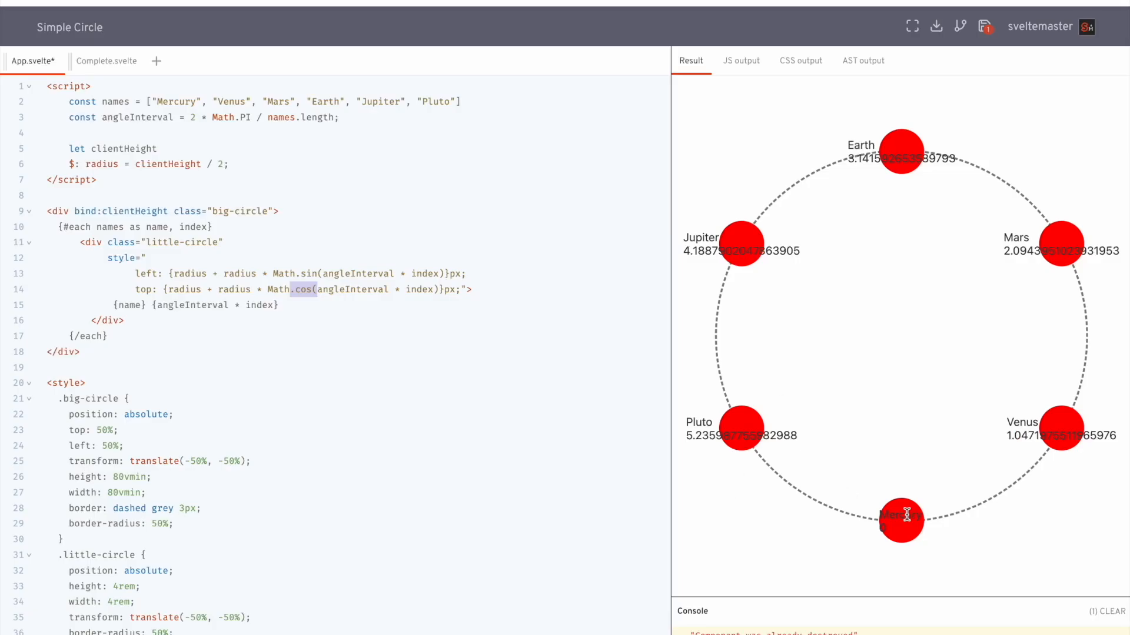
pyautogui.moveTo(724, 425)
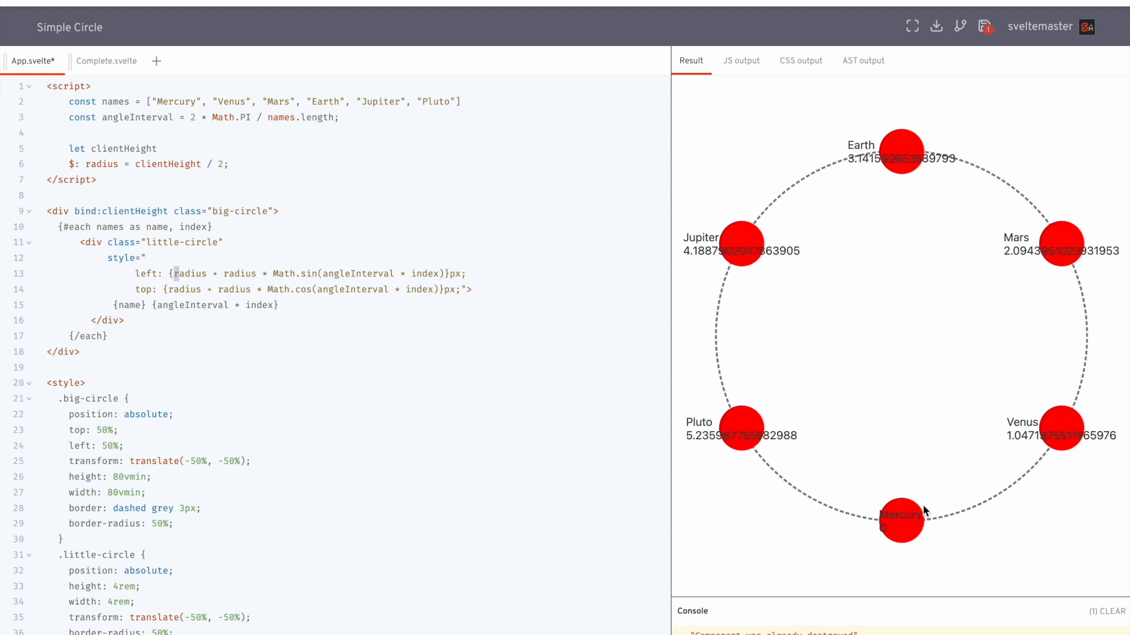
pyautogui.moveTo(958, 208)
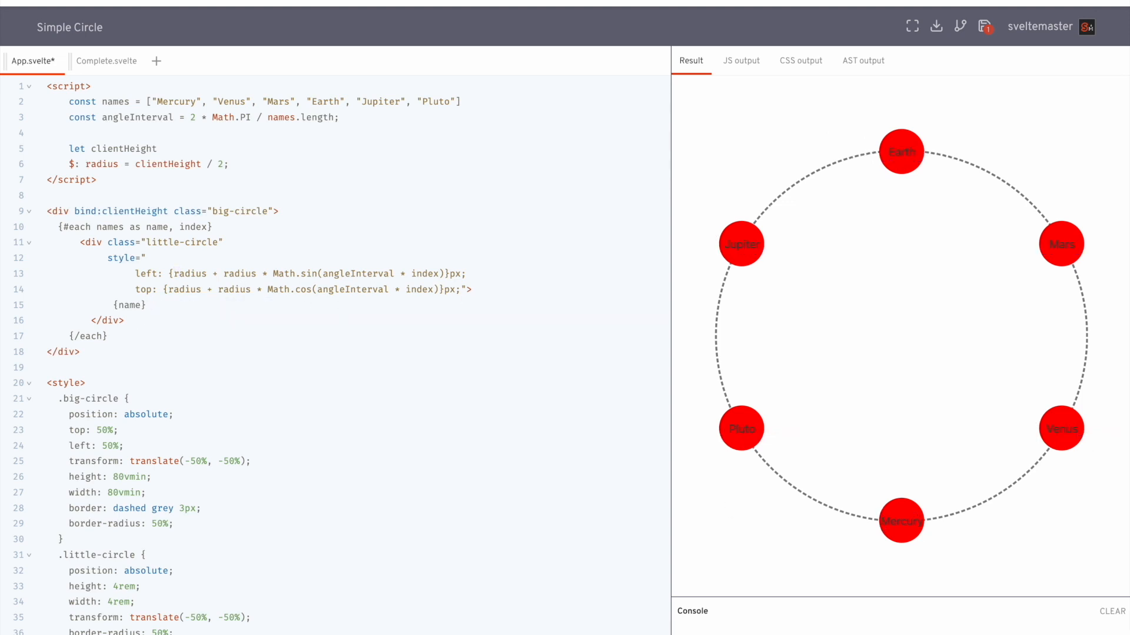
pyautogui.moveTo(872, 509)
pyautogui.write('let radiusOffset =')
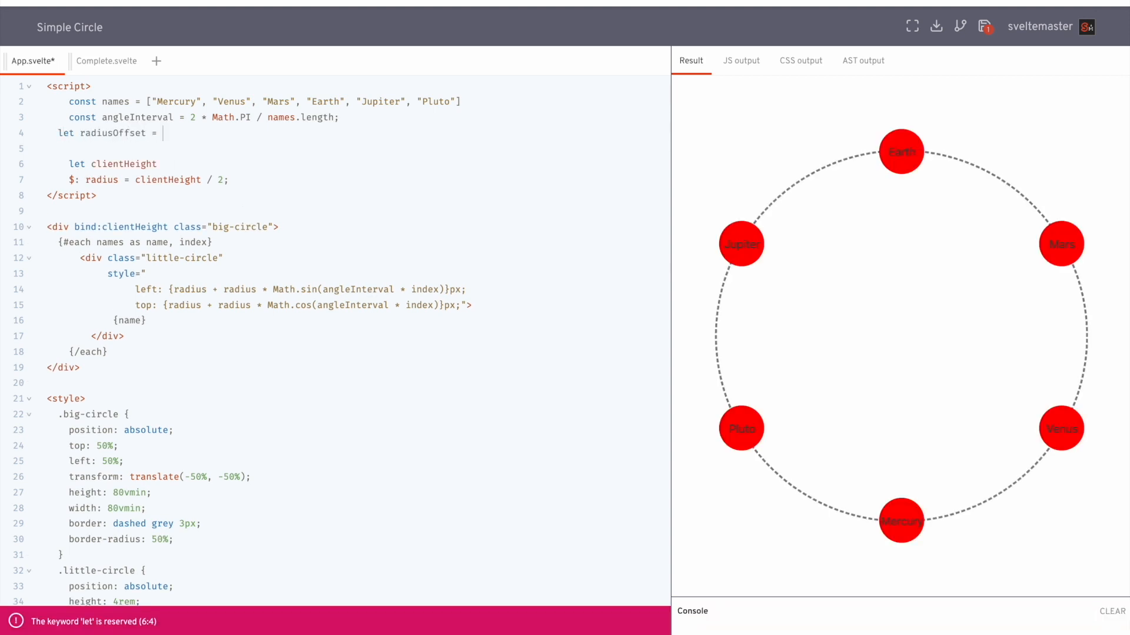
# - Declare radiusOffset and add 'radiusOffset +' into the Math.sin and Math.cos arguments, setting it to 6
pyautogui.write('2')
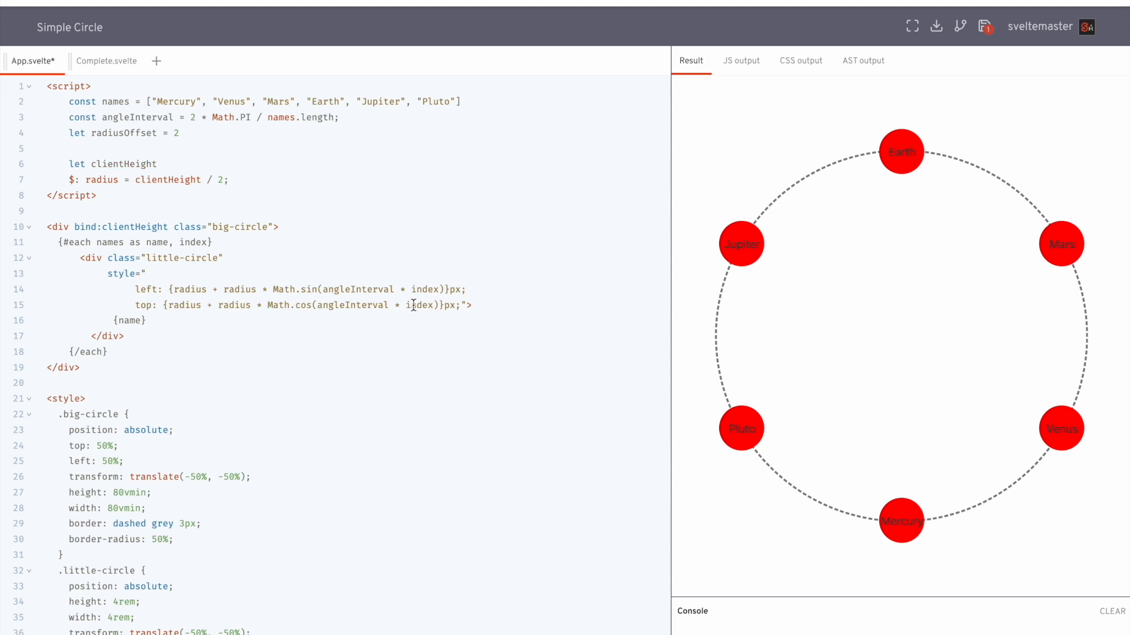
pyautogui.write('ra')
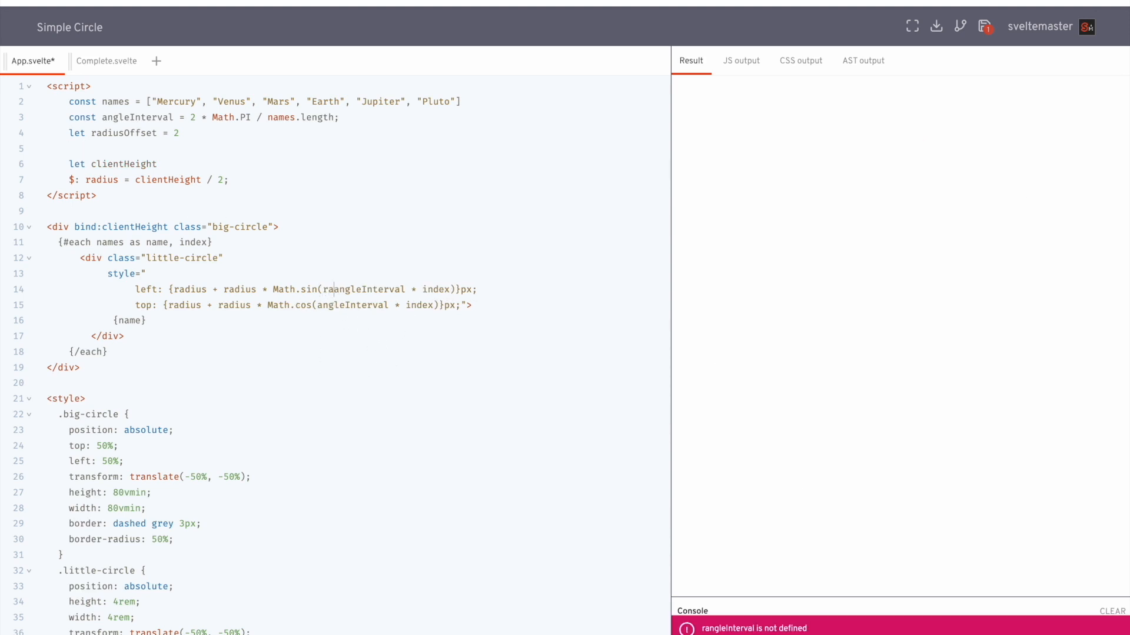
pyautogui.write('radiusOffset +')
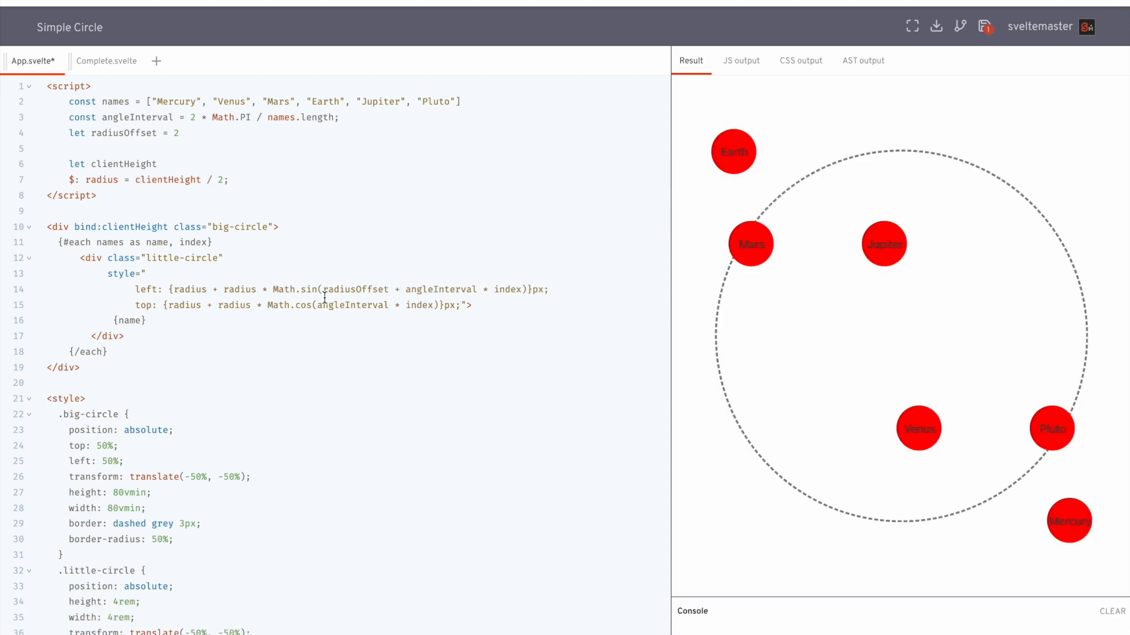
pyautogui.write('radiusOffset')
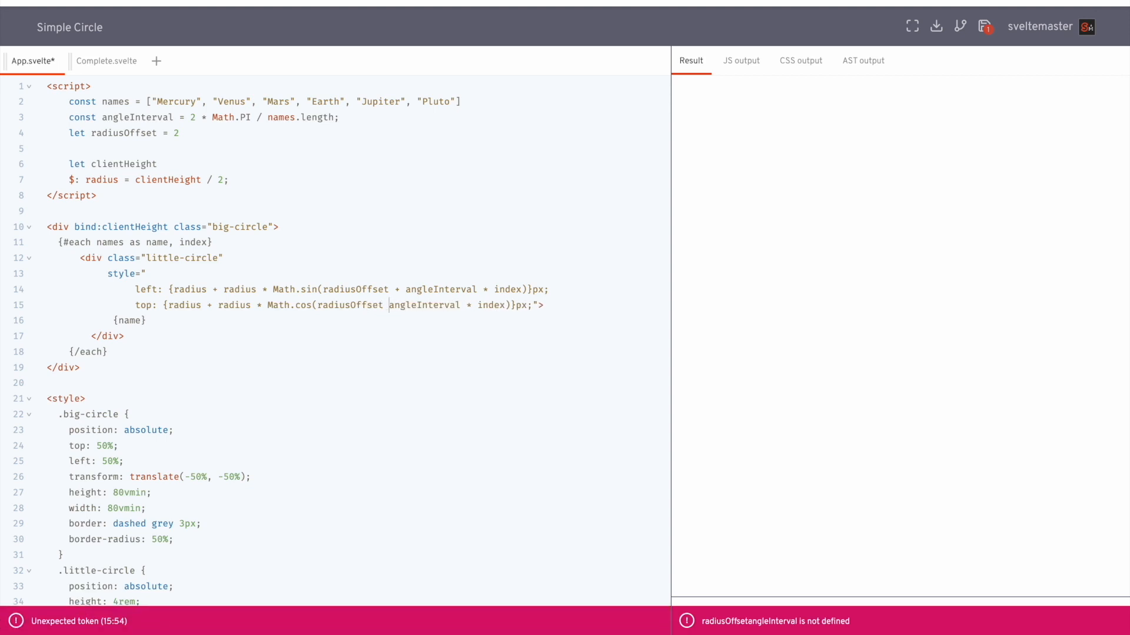
pyautogui.write('+')
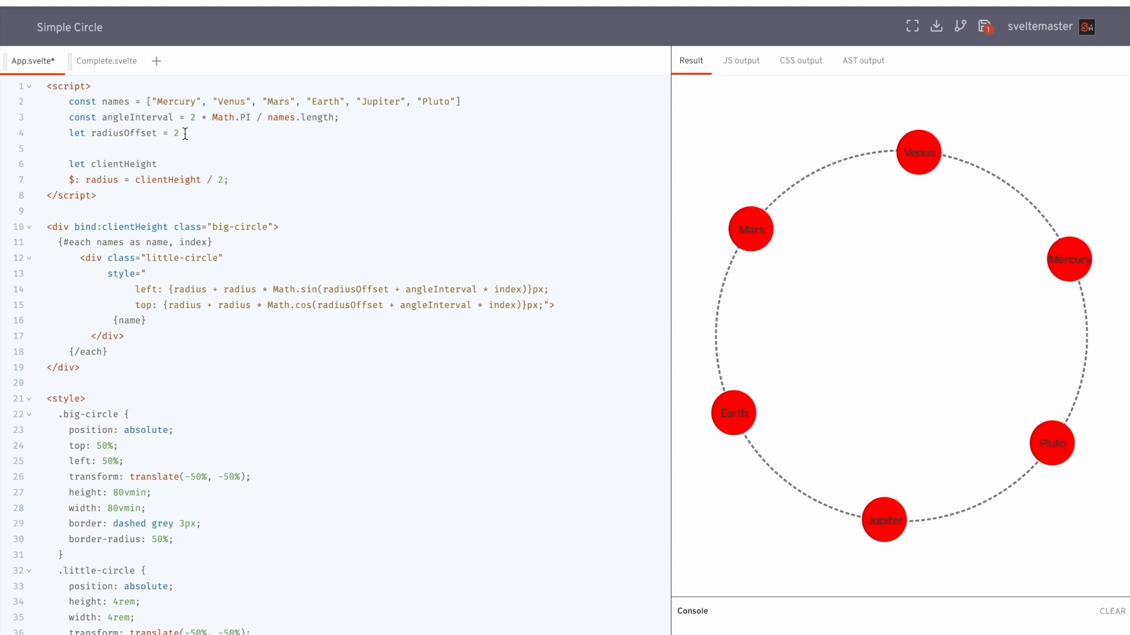
pyautogui.write('3')
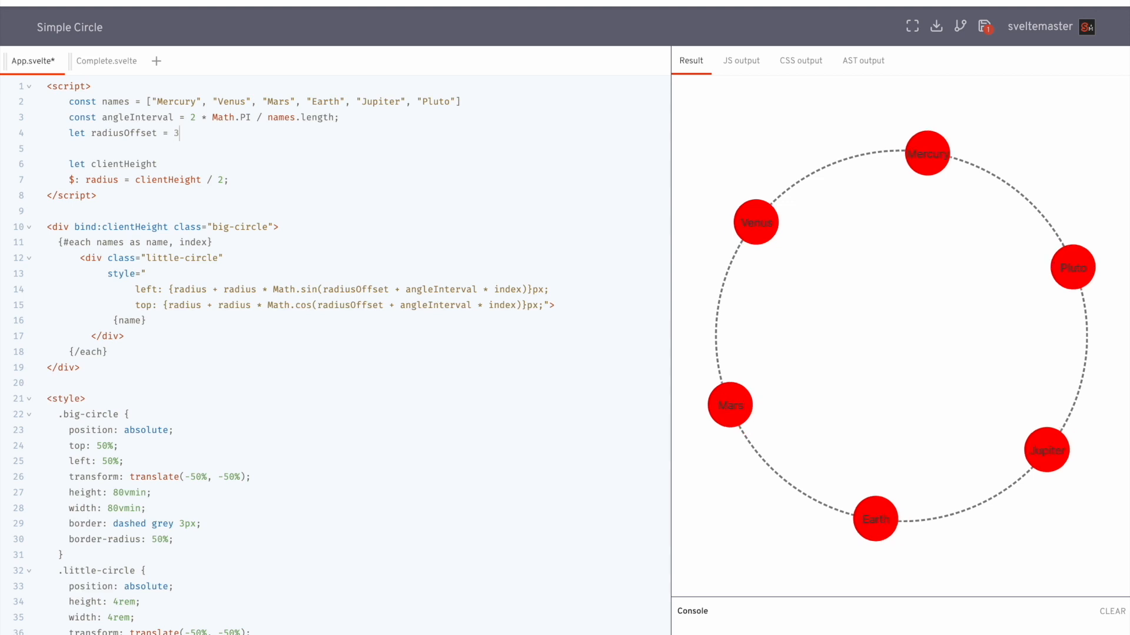
pyautogui.write('6')
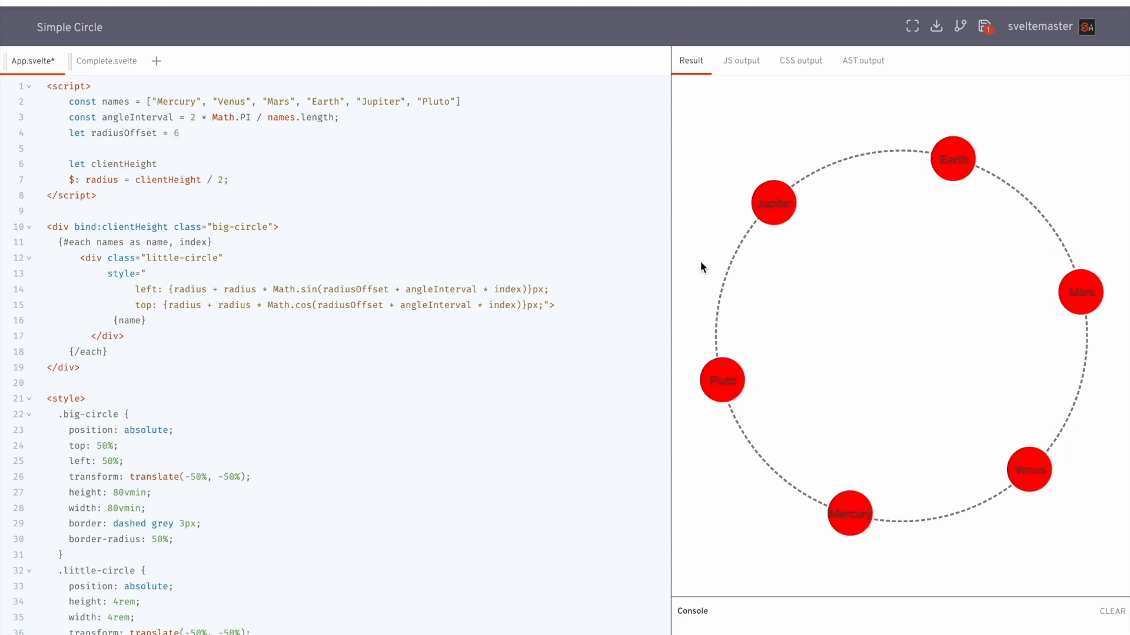
pyautogui.moveTo(1016, 440)
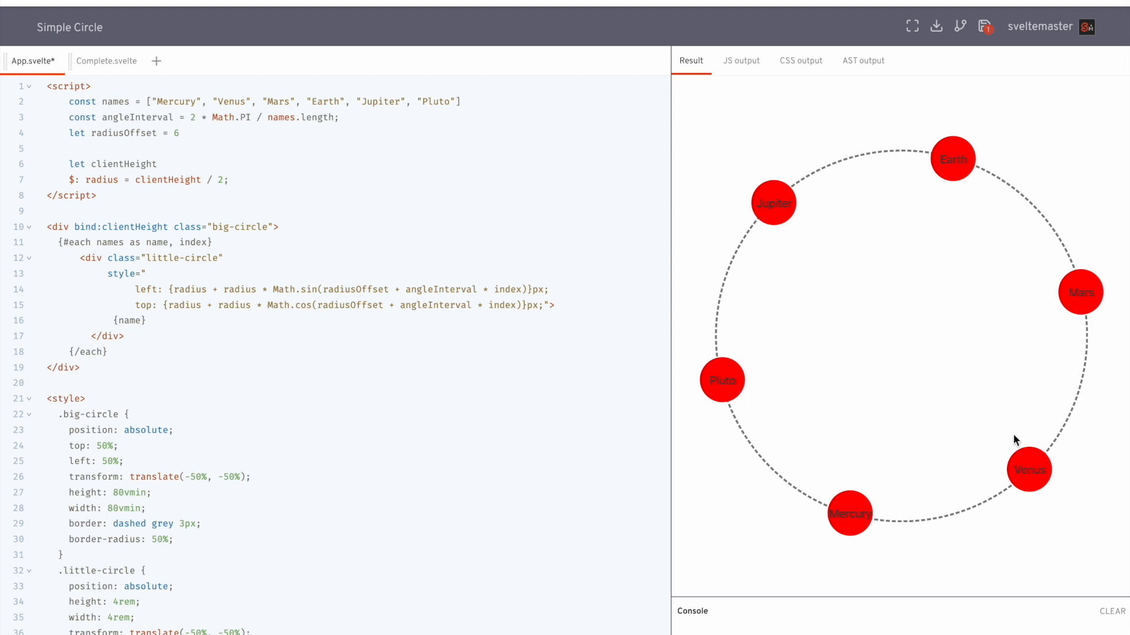
pyautogui.moveTo(734, 384)
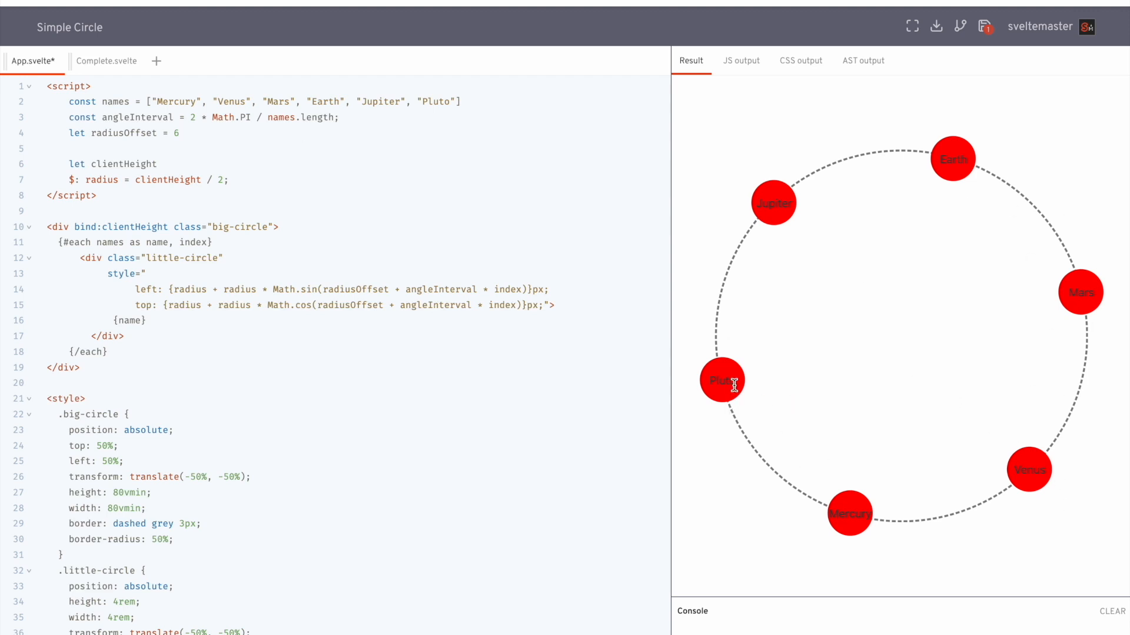
pyautogui.moveTo(1085, 390)
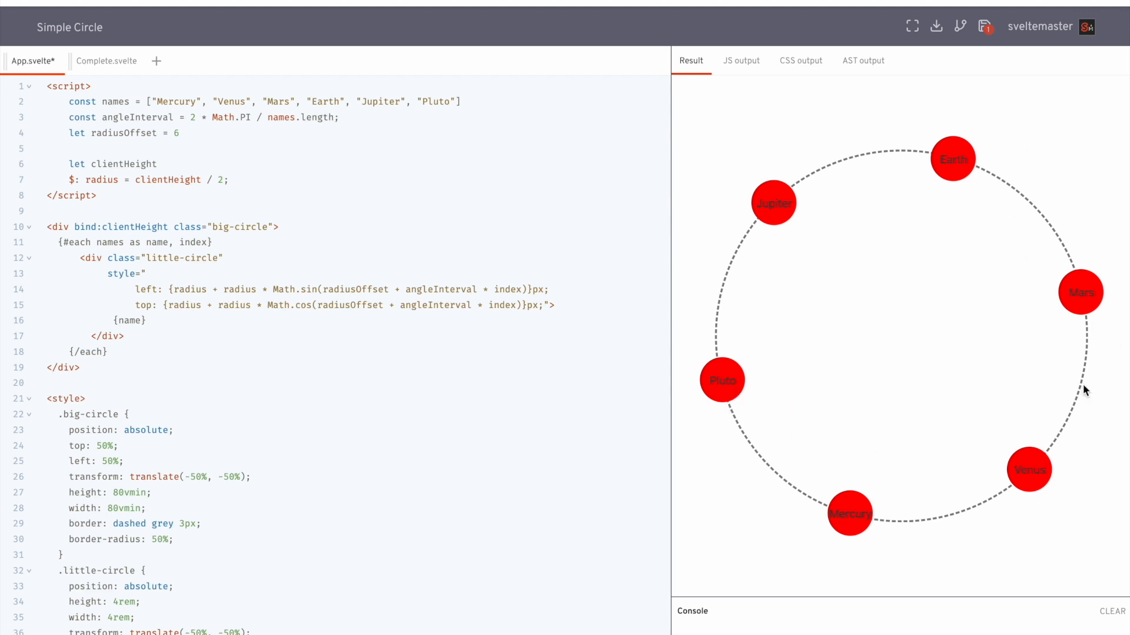
pyautogui.click(107, 61)
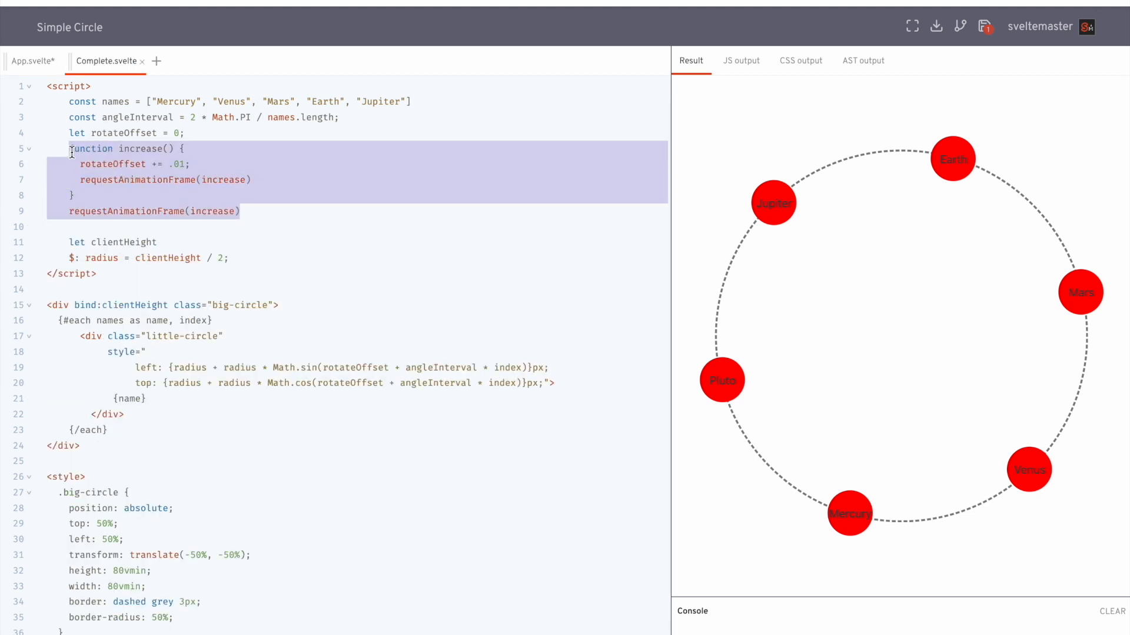
pyautogui.click(32, 61)
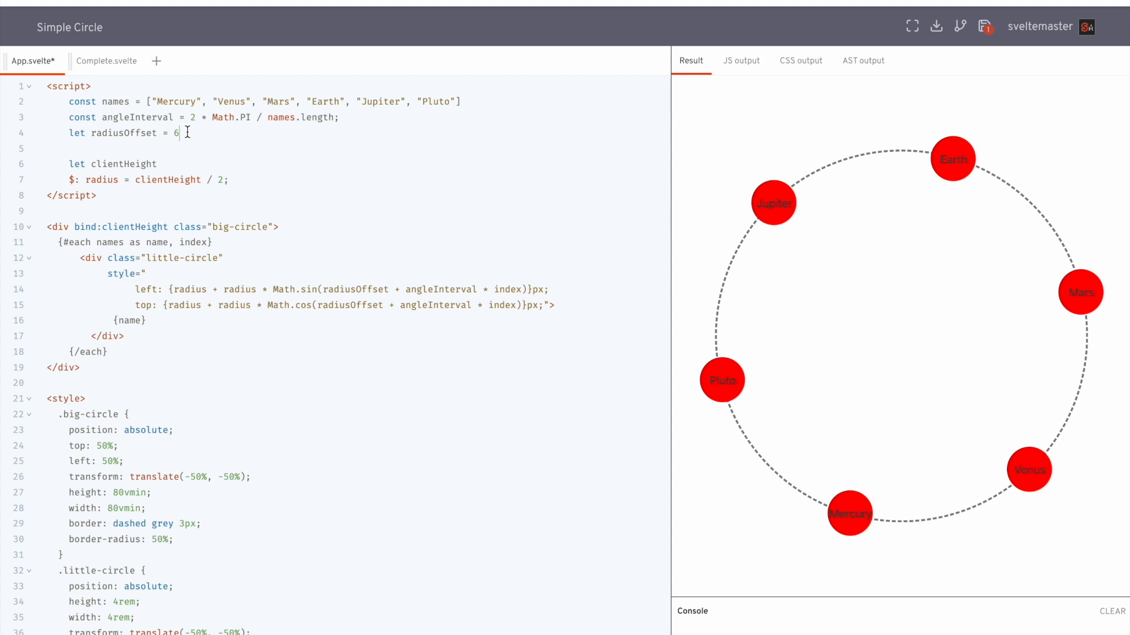